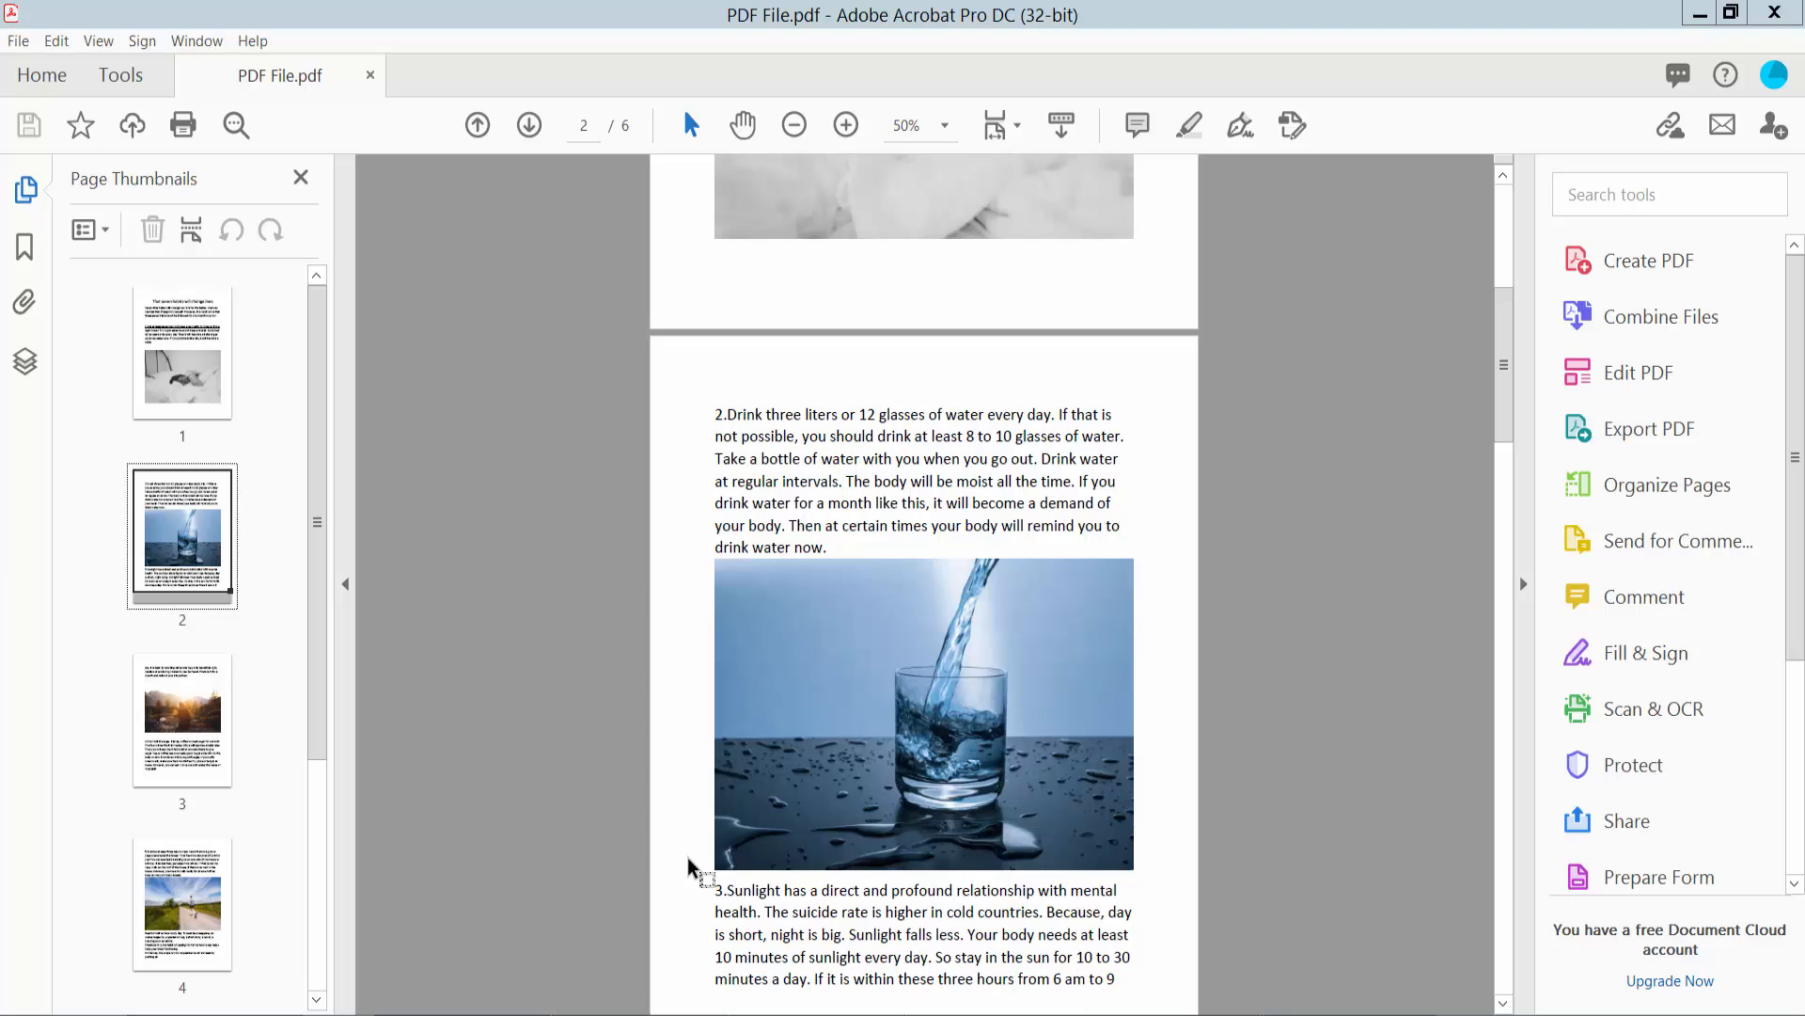
mouse_move(905, 63)
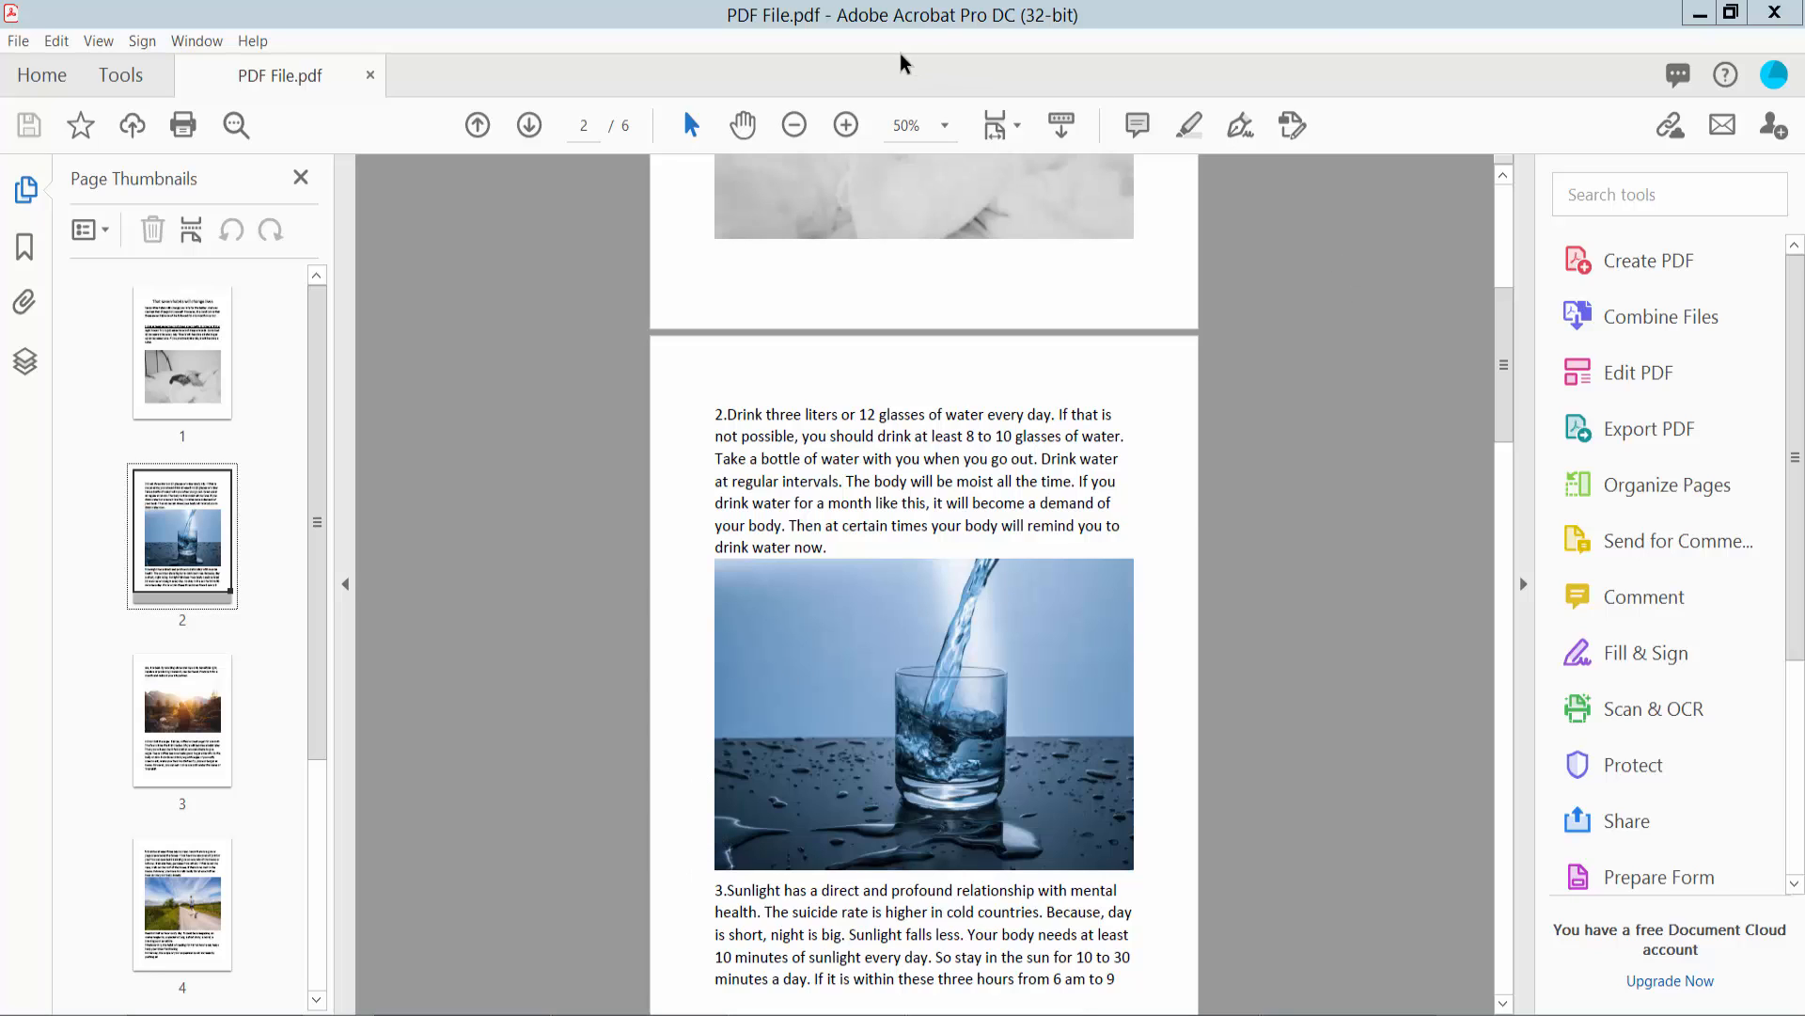
Step: Show the Tools page and browse its categories toward the Comment tool
scroll("down", 3)
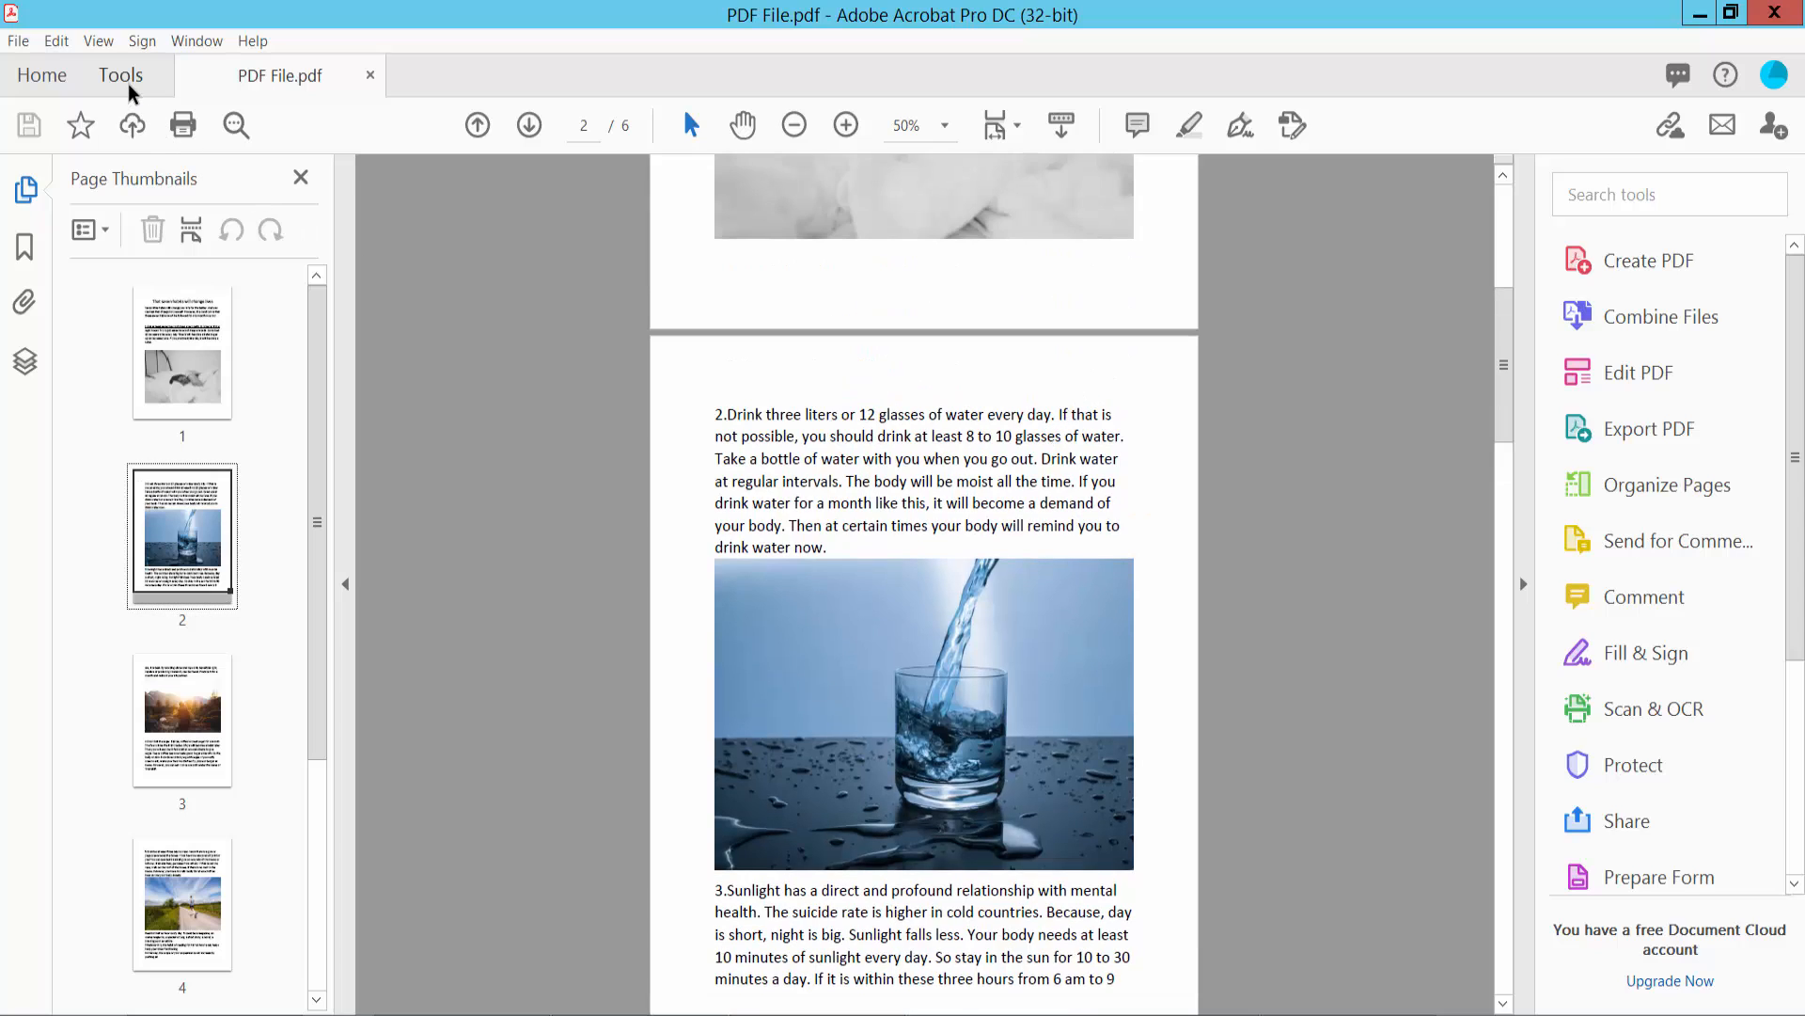
left_click(120, 75)
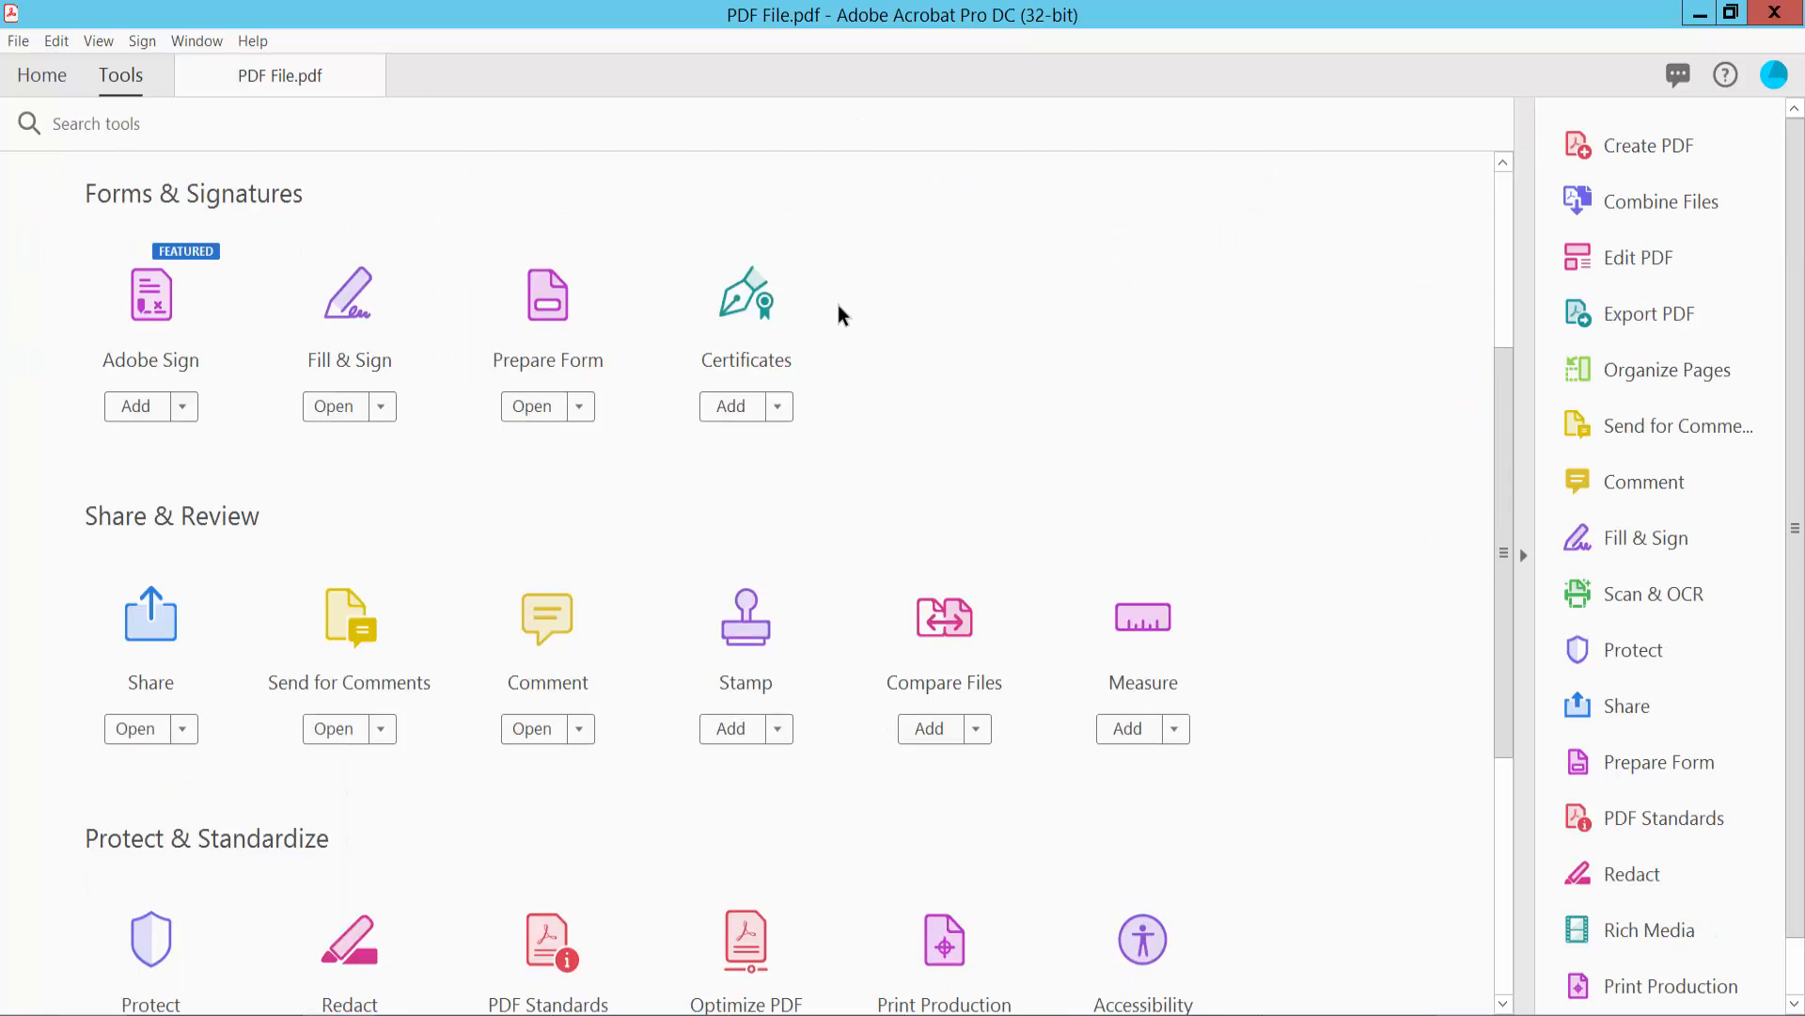
scroll("down", 3)
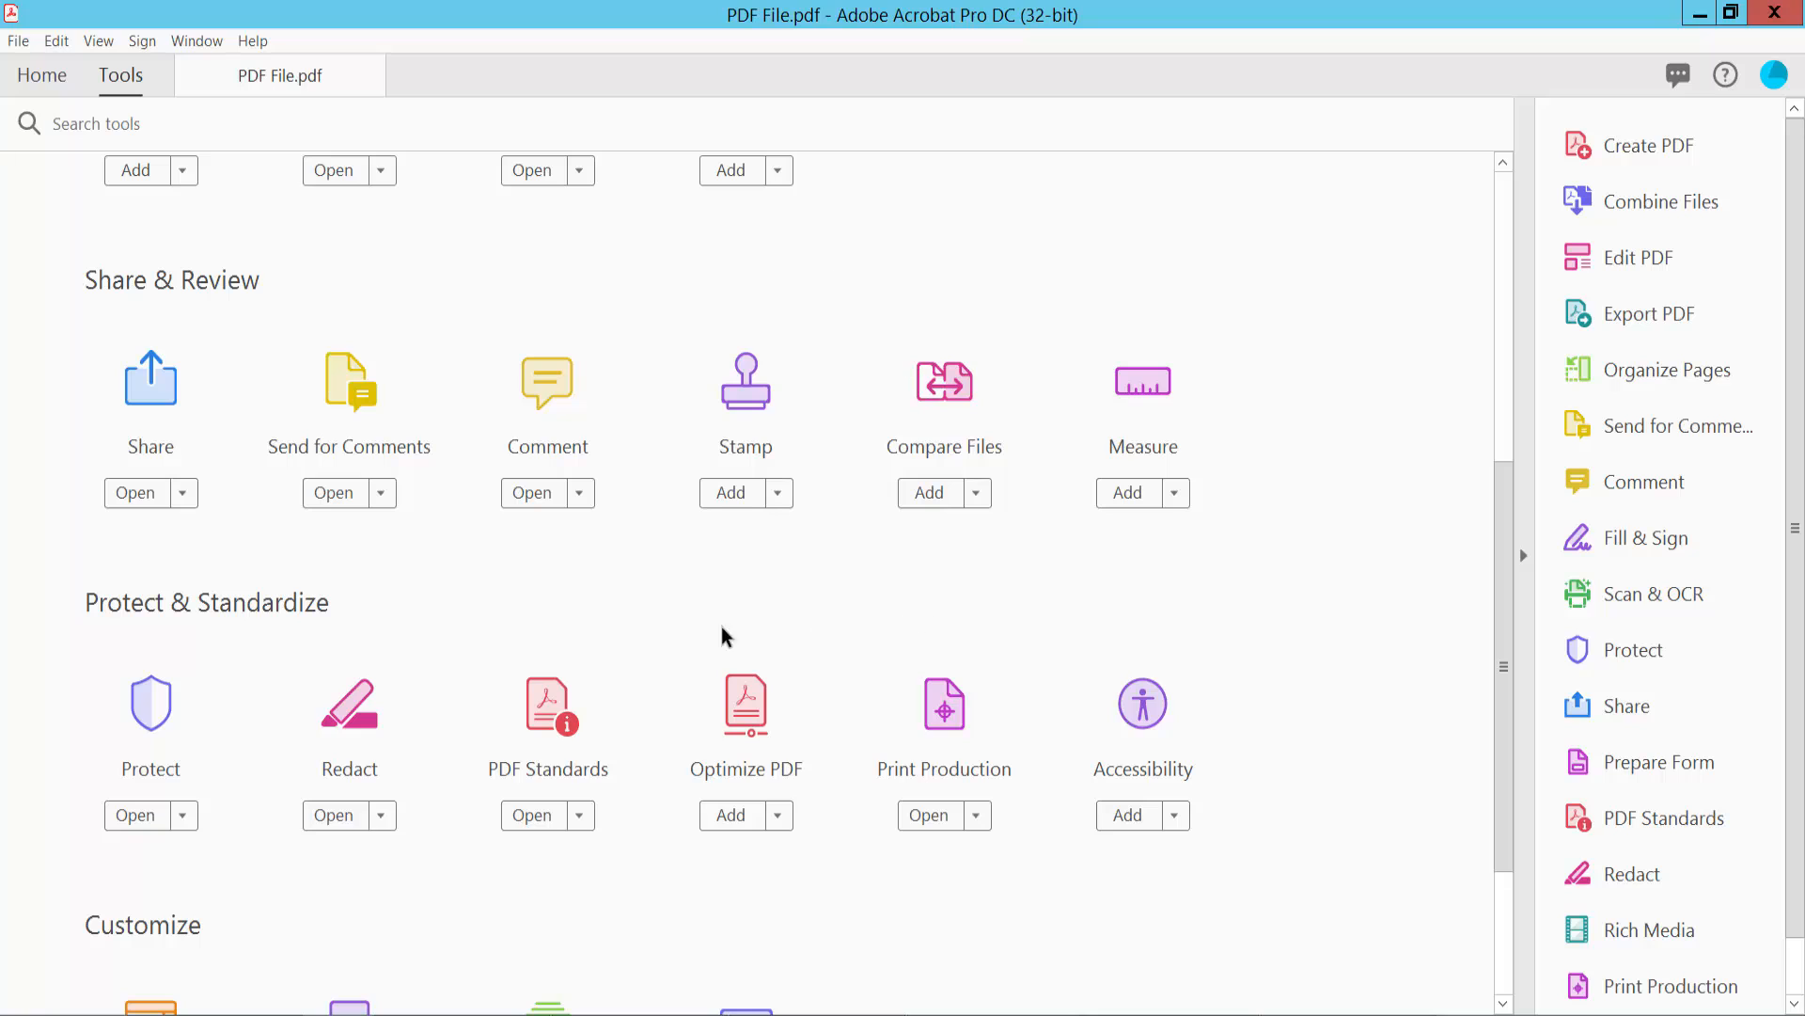
mouse_move(536, 457)
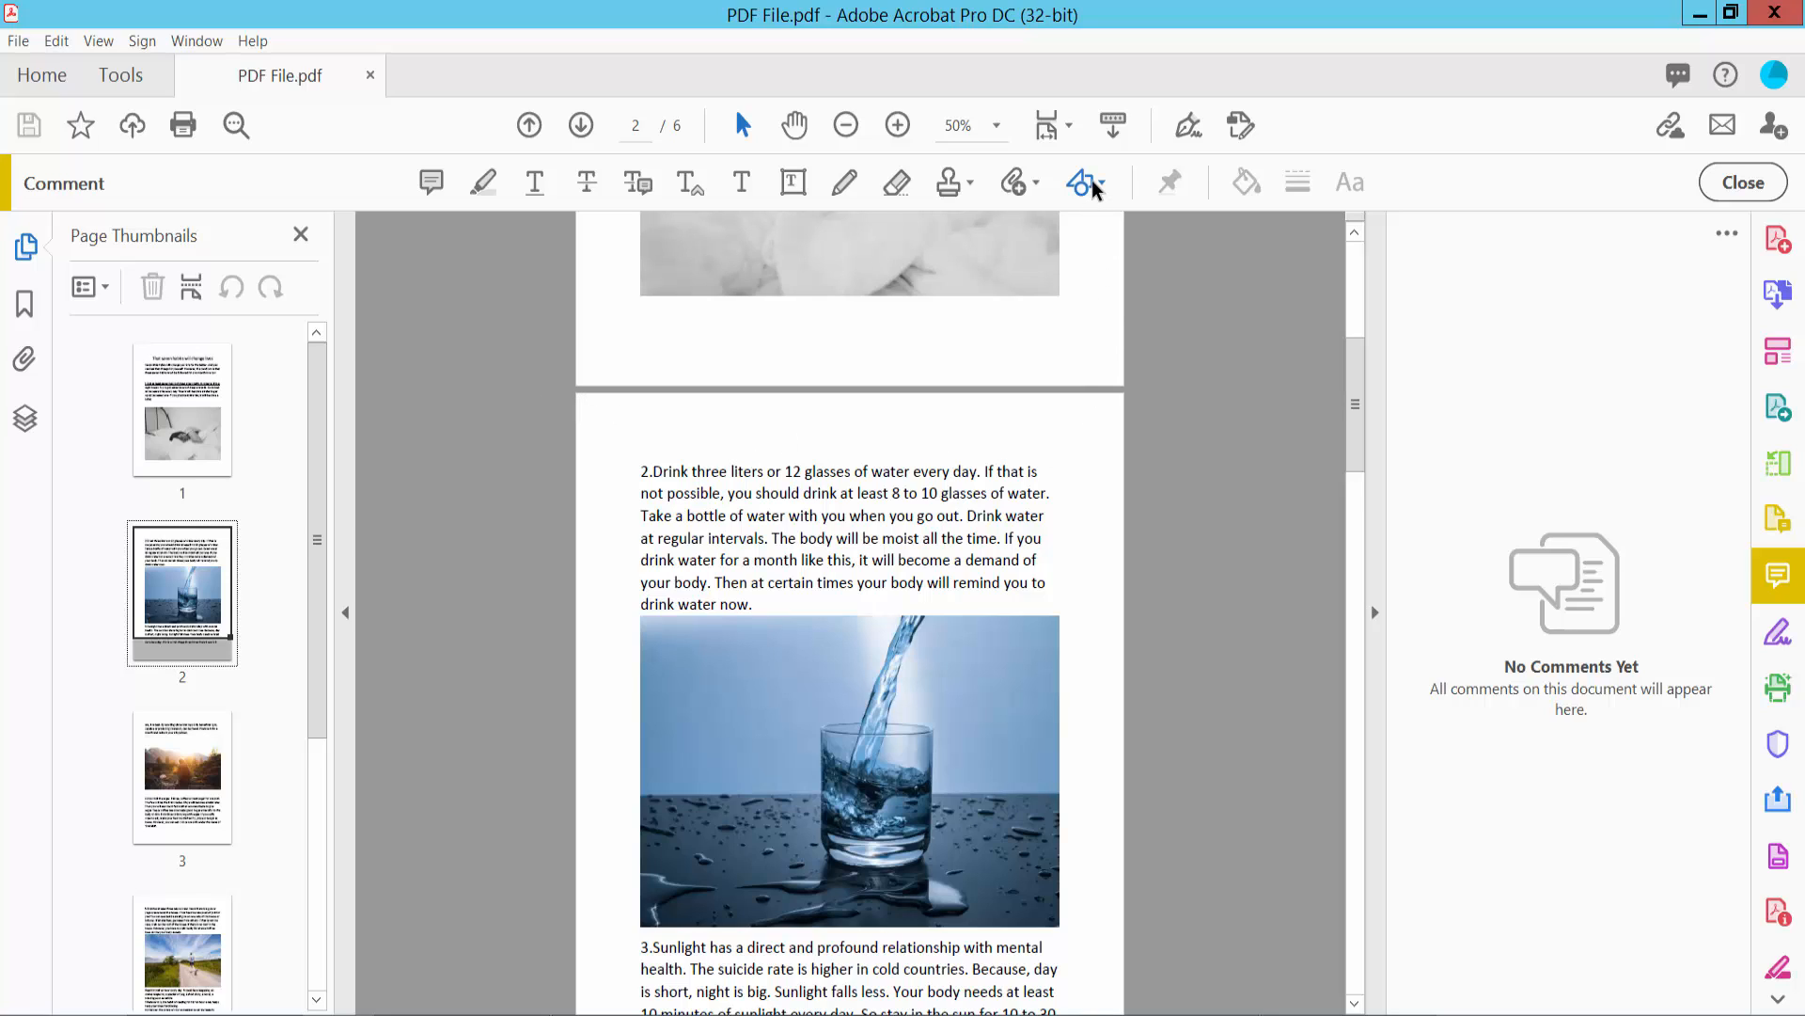
Step: Choose the Oval drawing tool and draw a red oval below the sleeping-person photo on page 2
left_click(1080, 183)
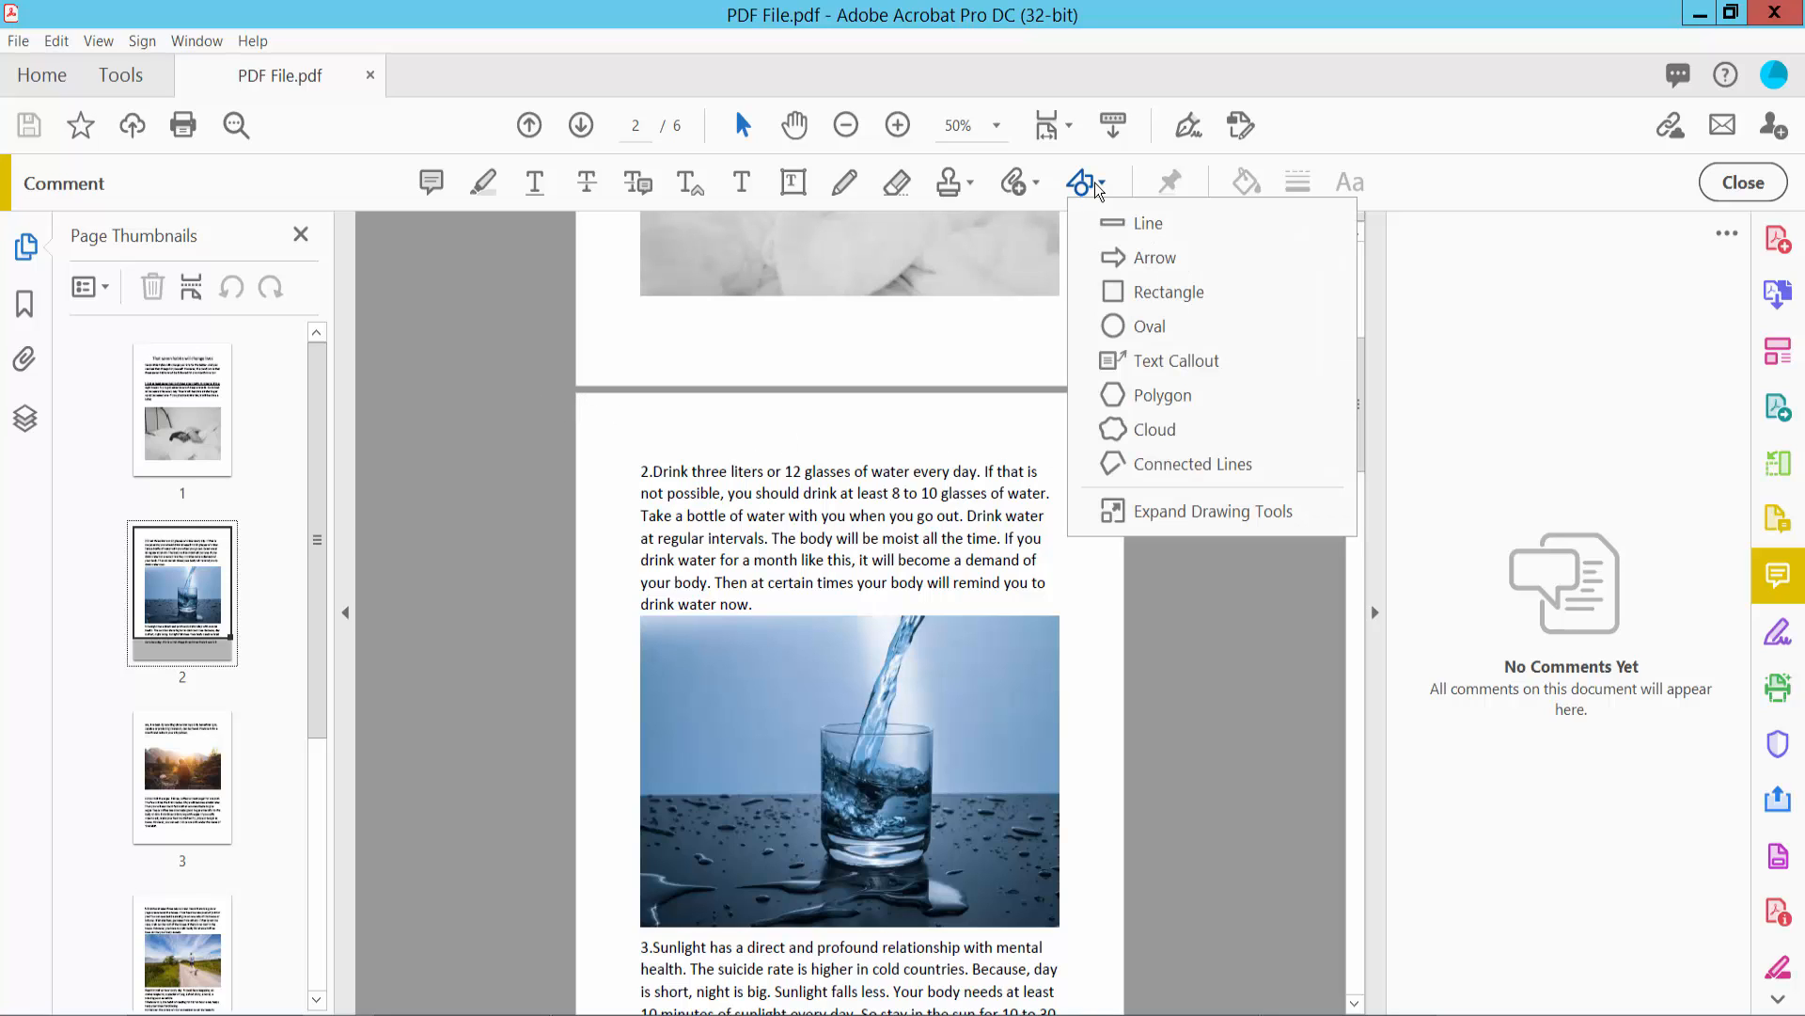
mouse_move(1224, 314)
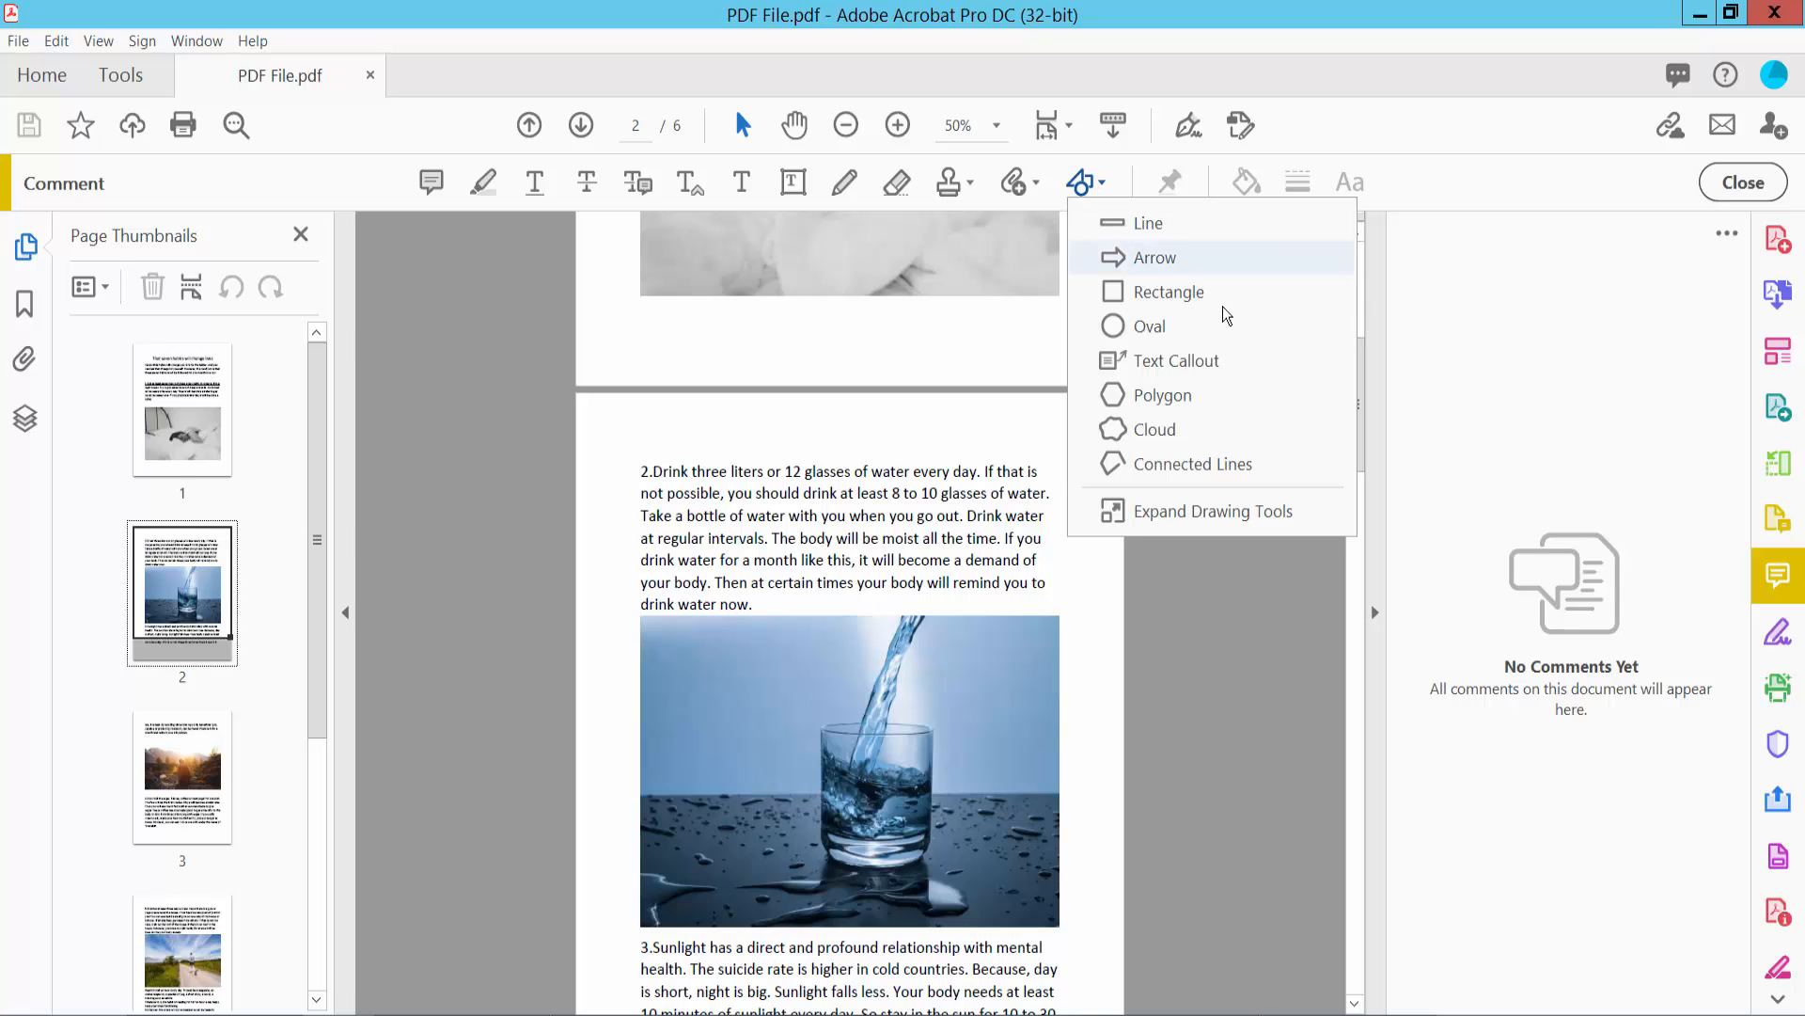
mouse_move(1115, 334)
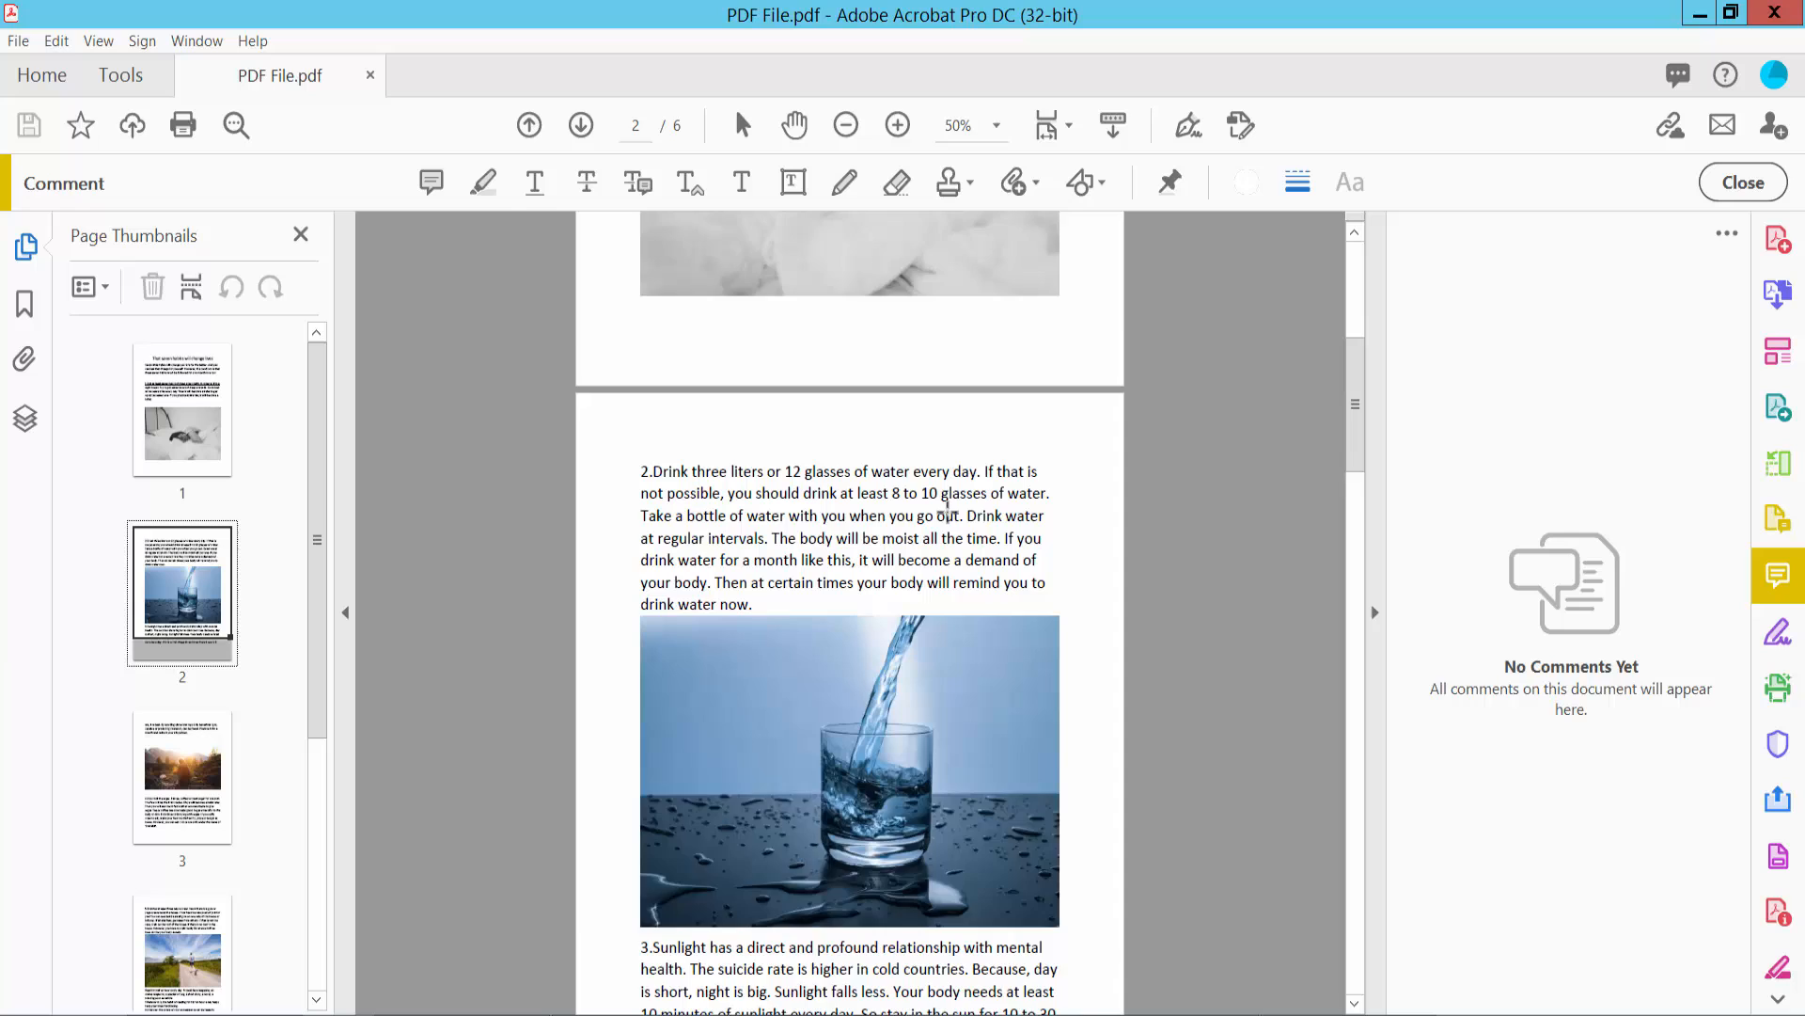
left_click(898, 124)
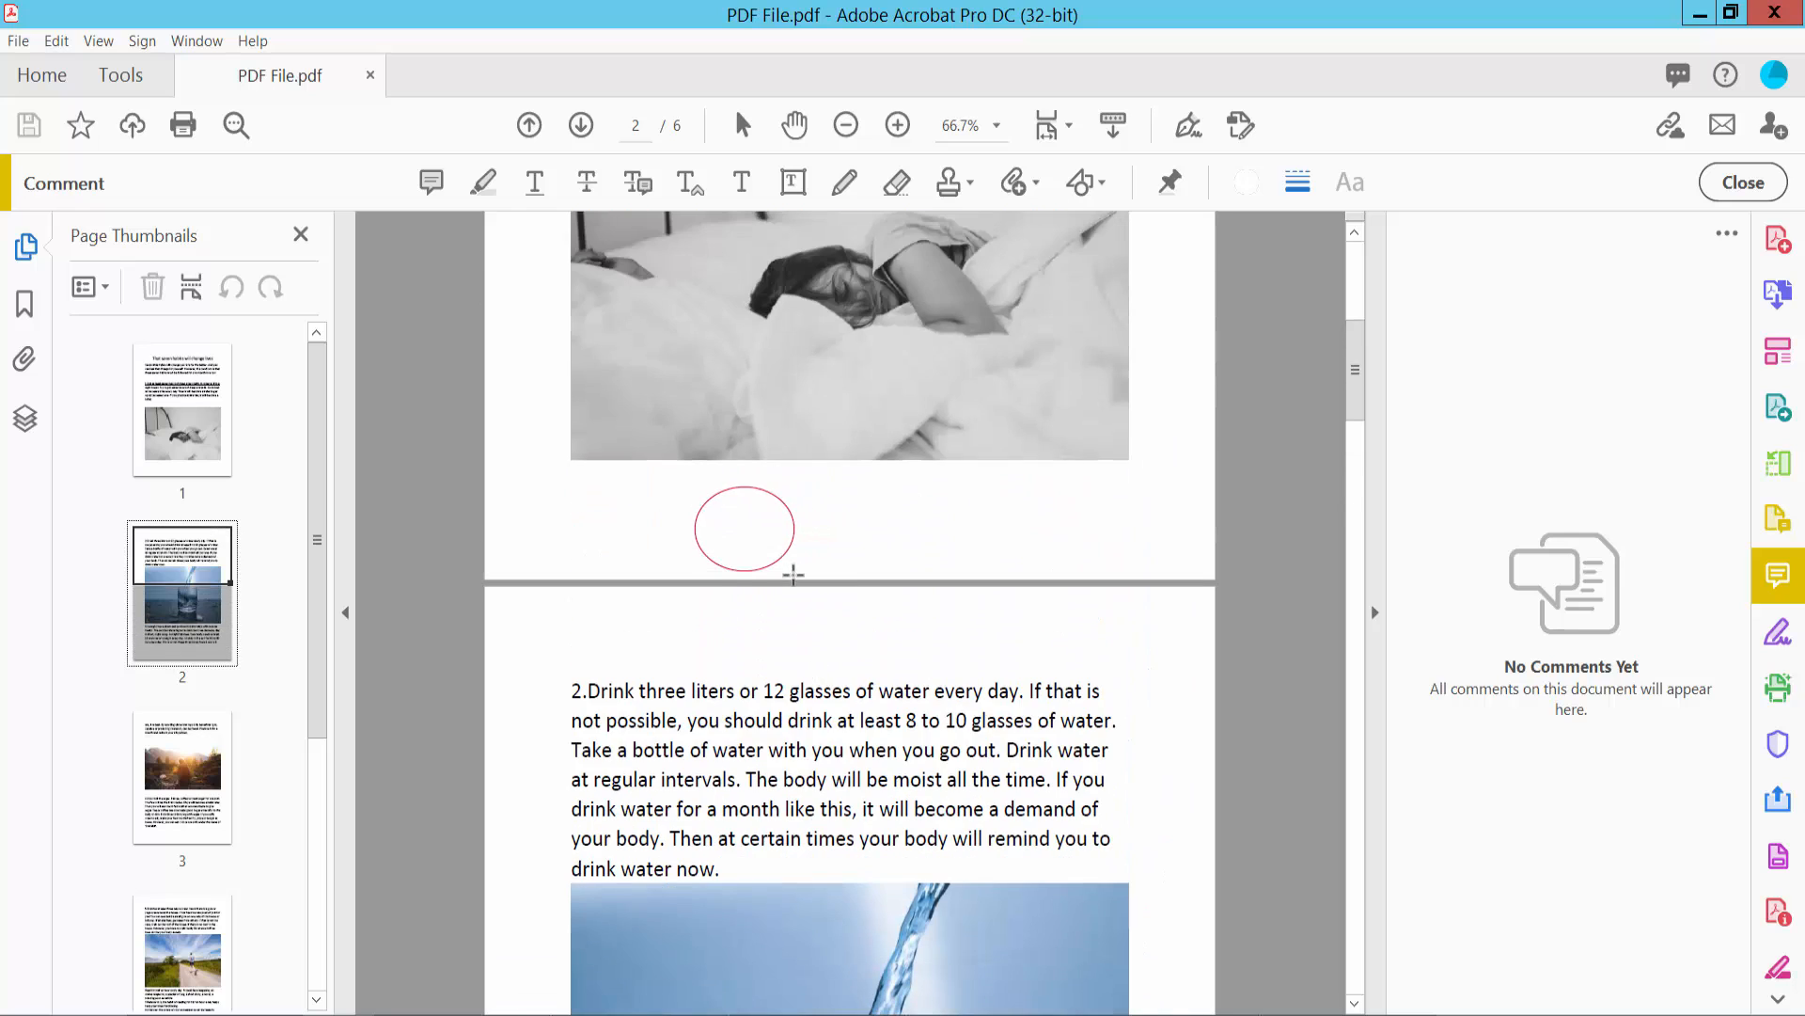
left_click(742, 529)
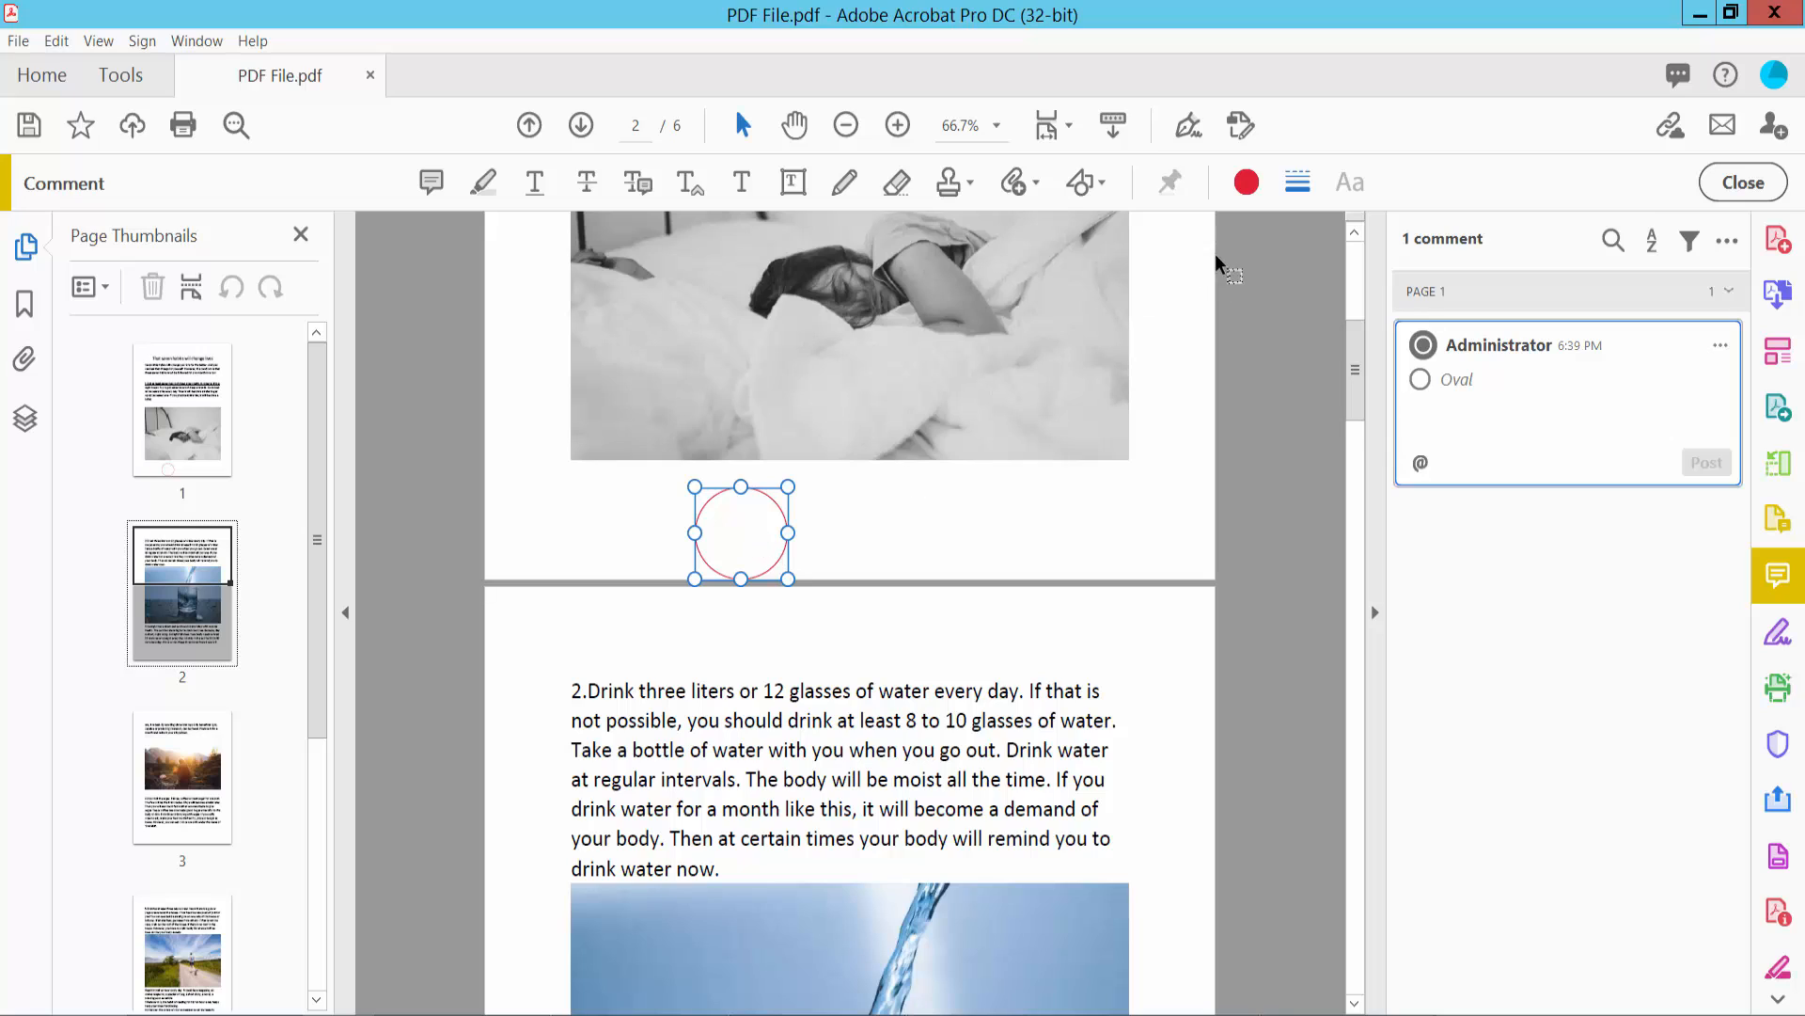
Step: Set the red oval's line thickness to 7 pt and bring up its Oval Properties
left_click(1295, 182)
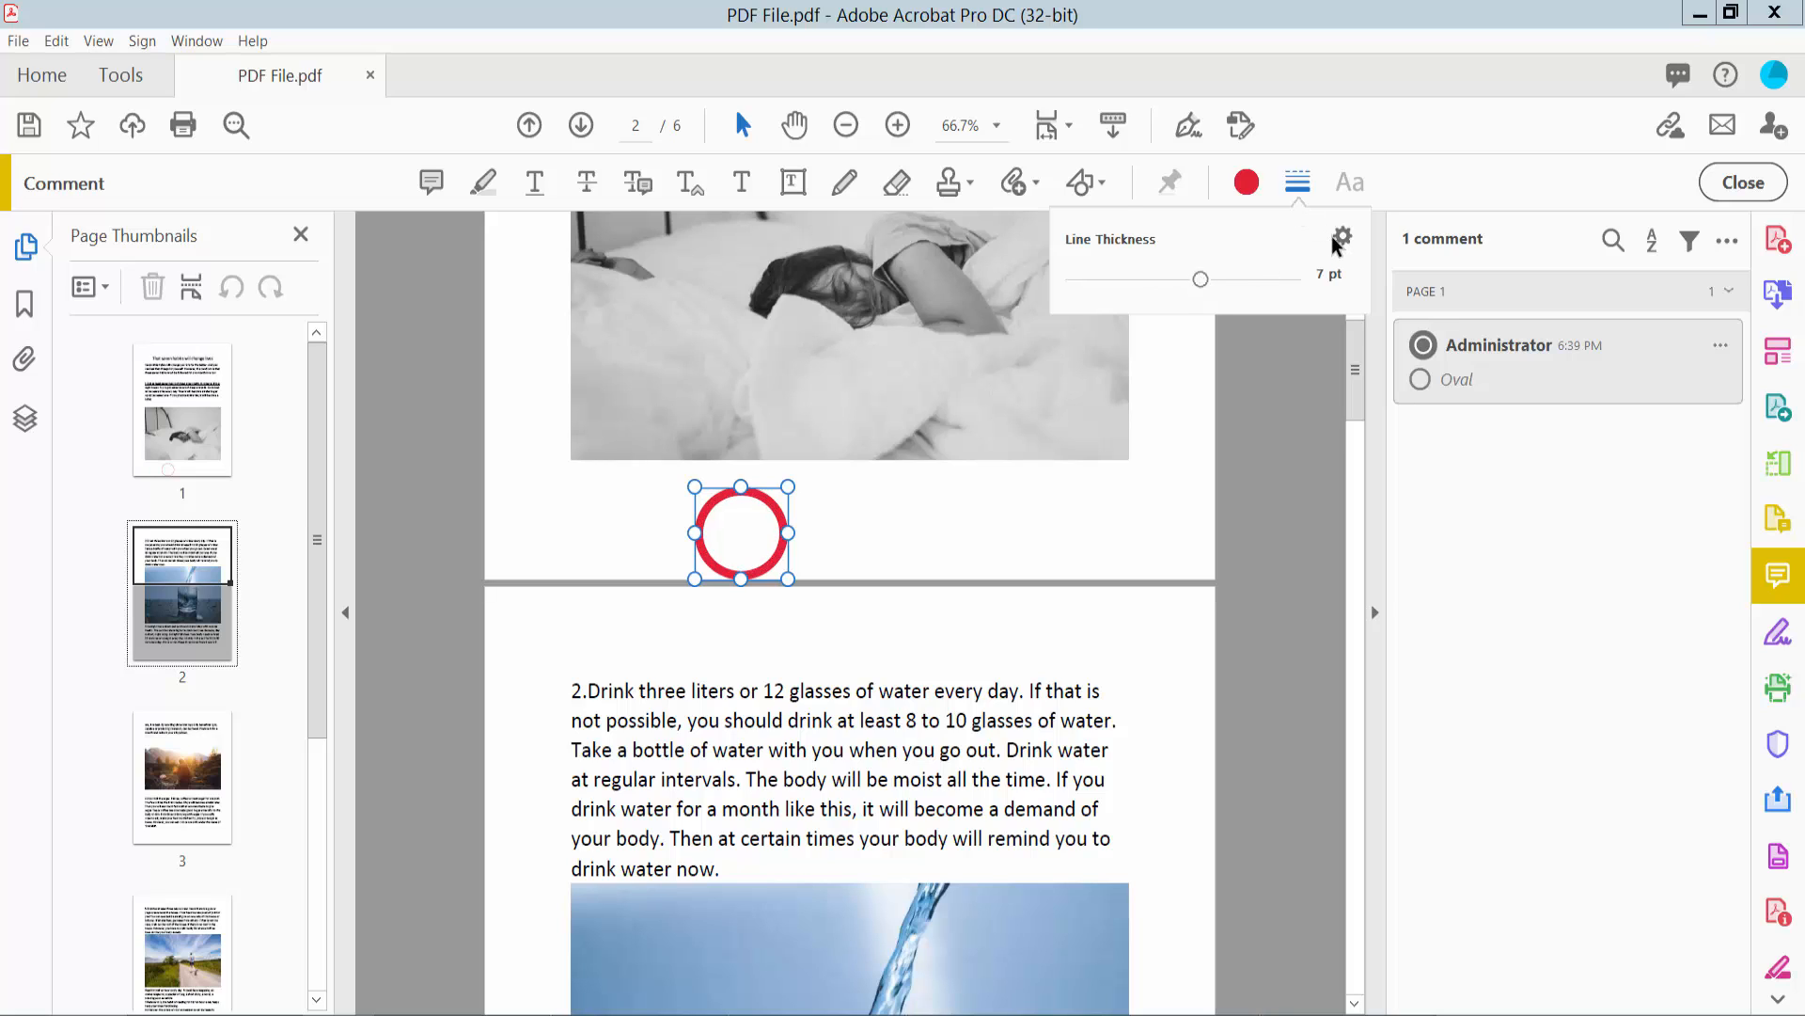
left_click(1339, 239)
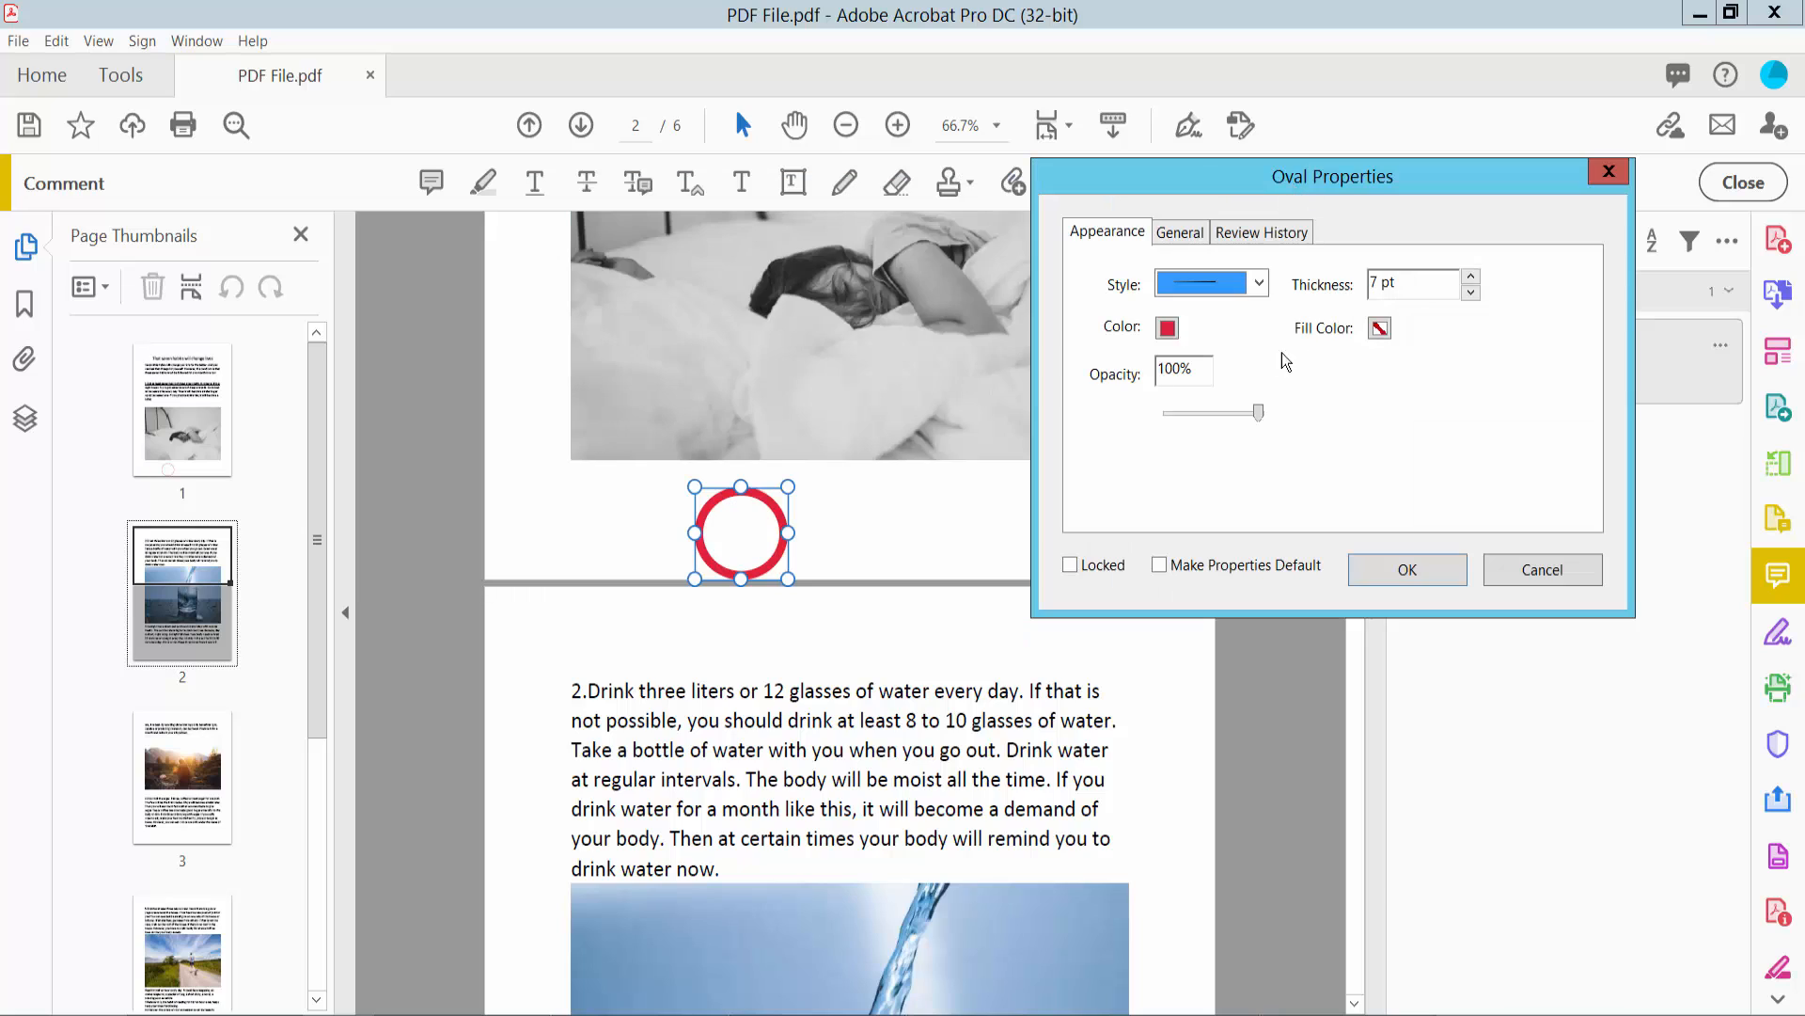
Step: Give the page 2 oval a teal fill and an 8 pt outline, then confirm the properties
left_click(1378, 327)
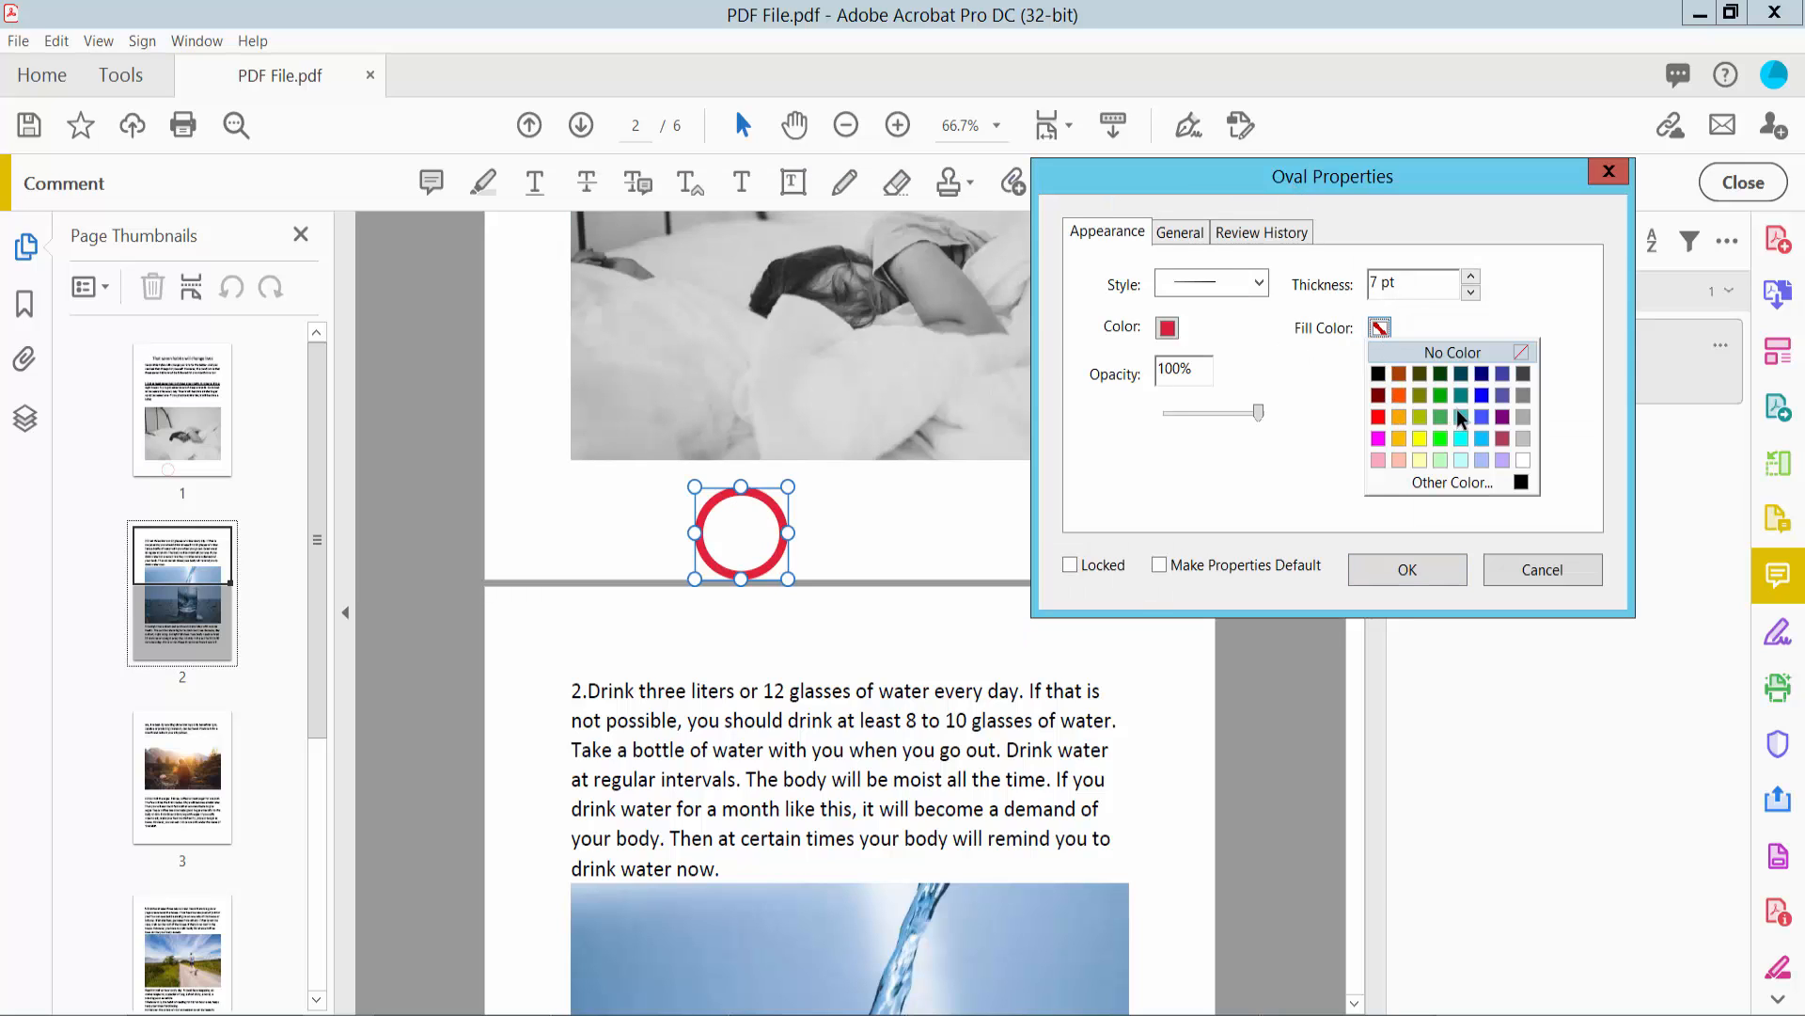
left_click(1439, 438)
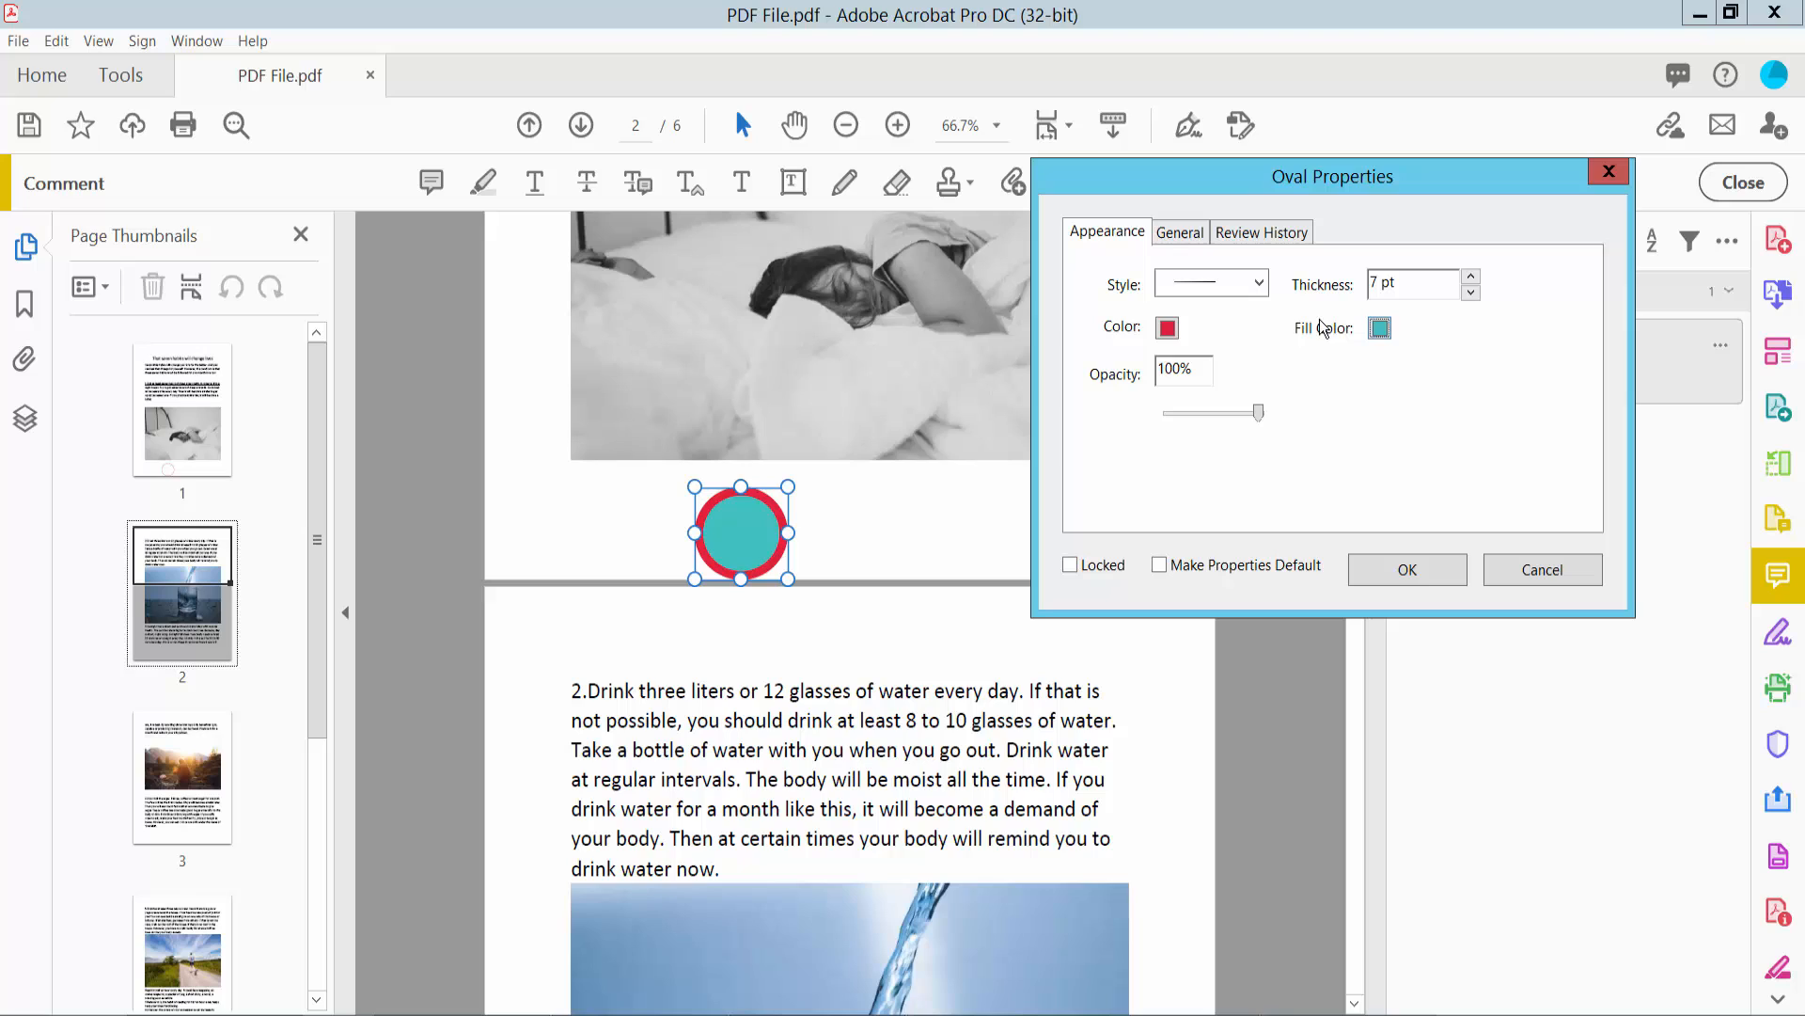
left_click(1469, 279)
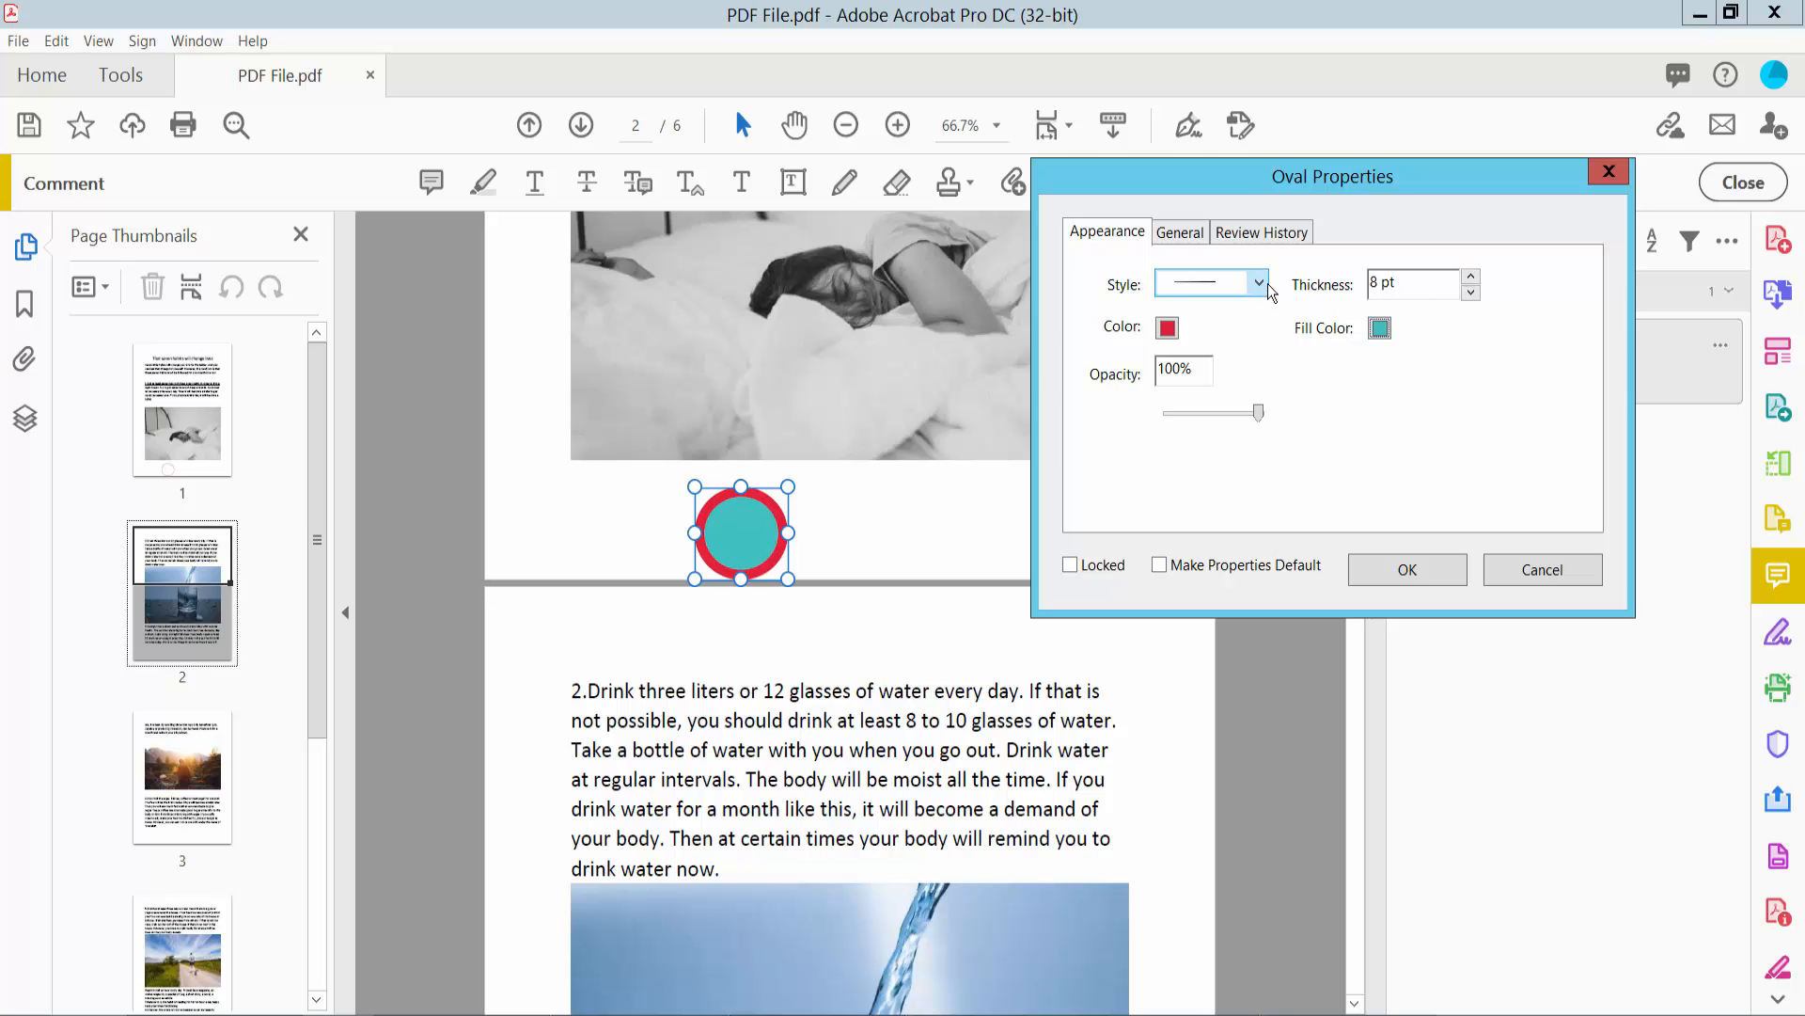
left_click(1258, 284)
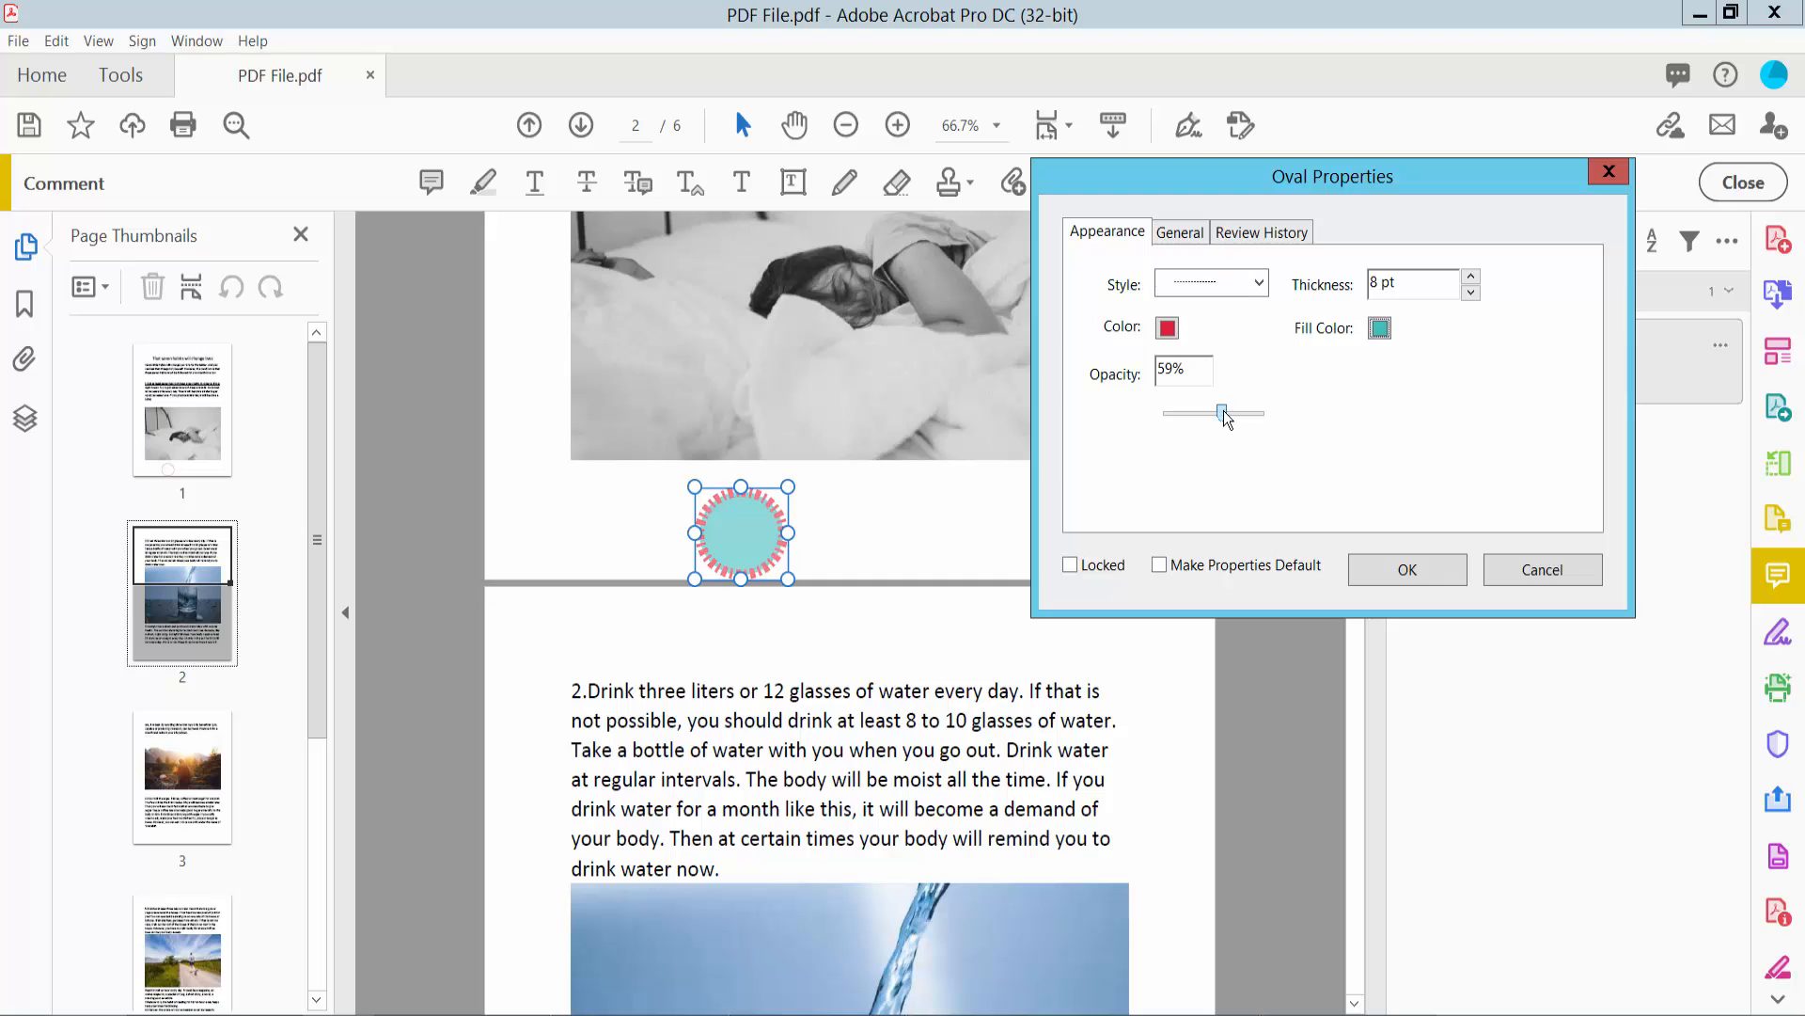
left_click(1166, 327)
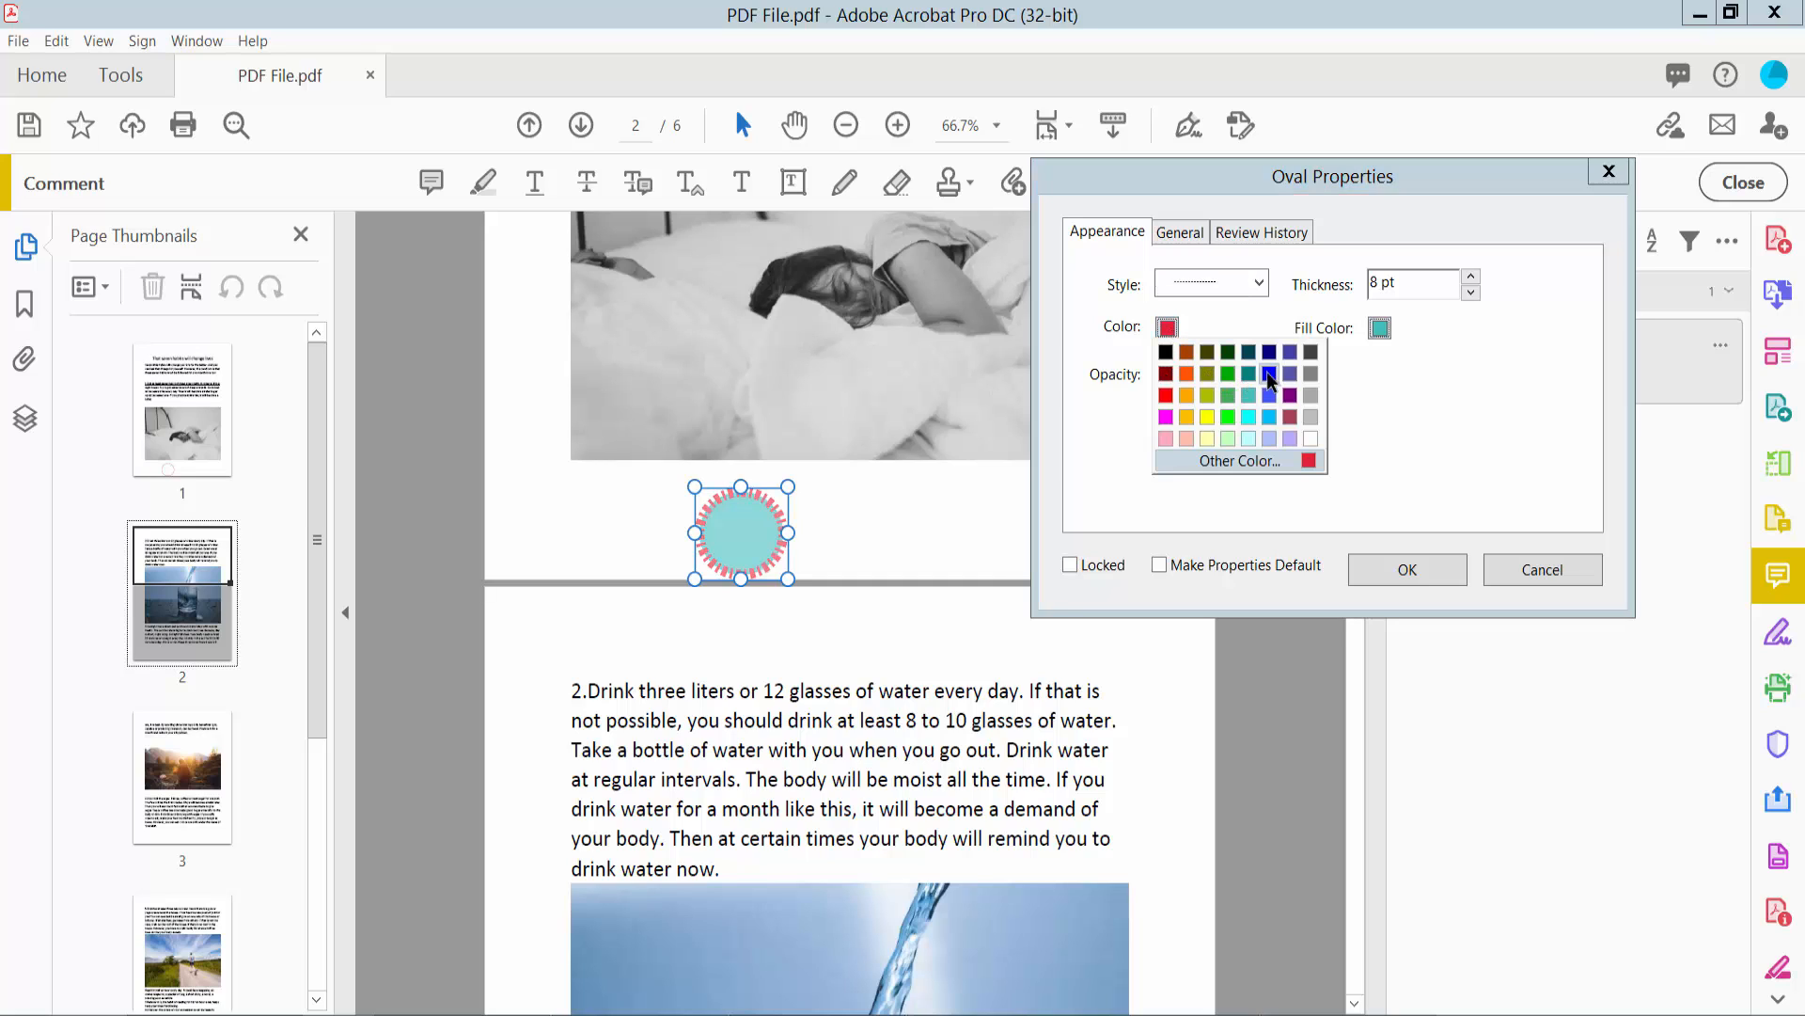
left_click(1405, 568)
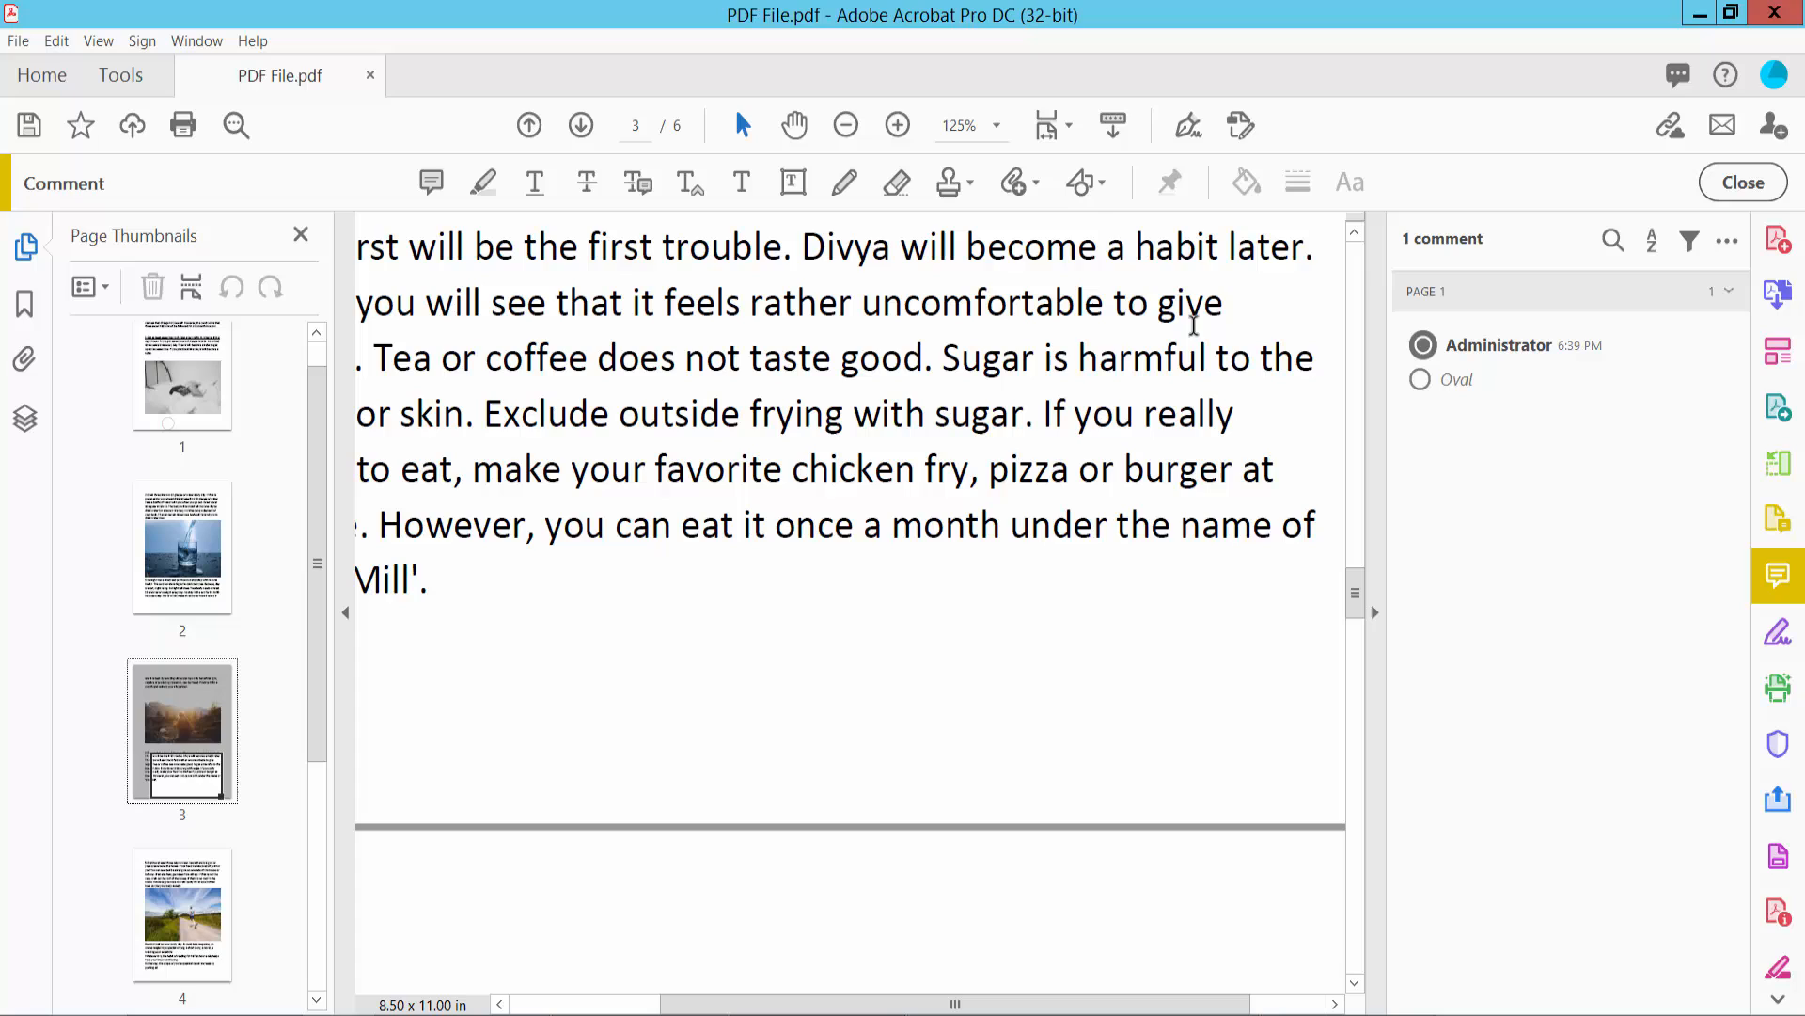
Step: Draw a second red oval below the last paragraph on page 3 and bring up its context menu
left_click(1080, 182)
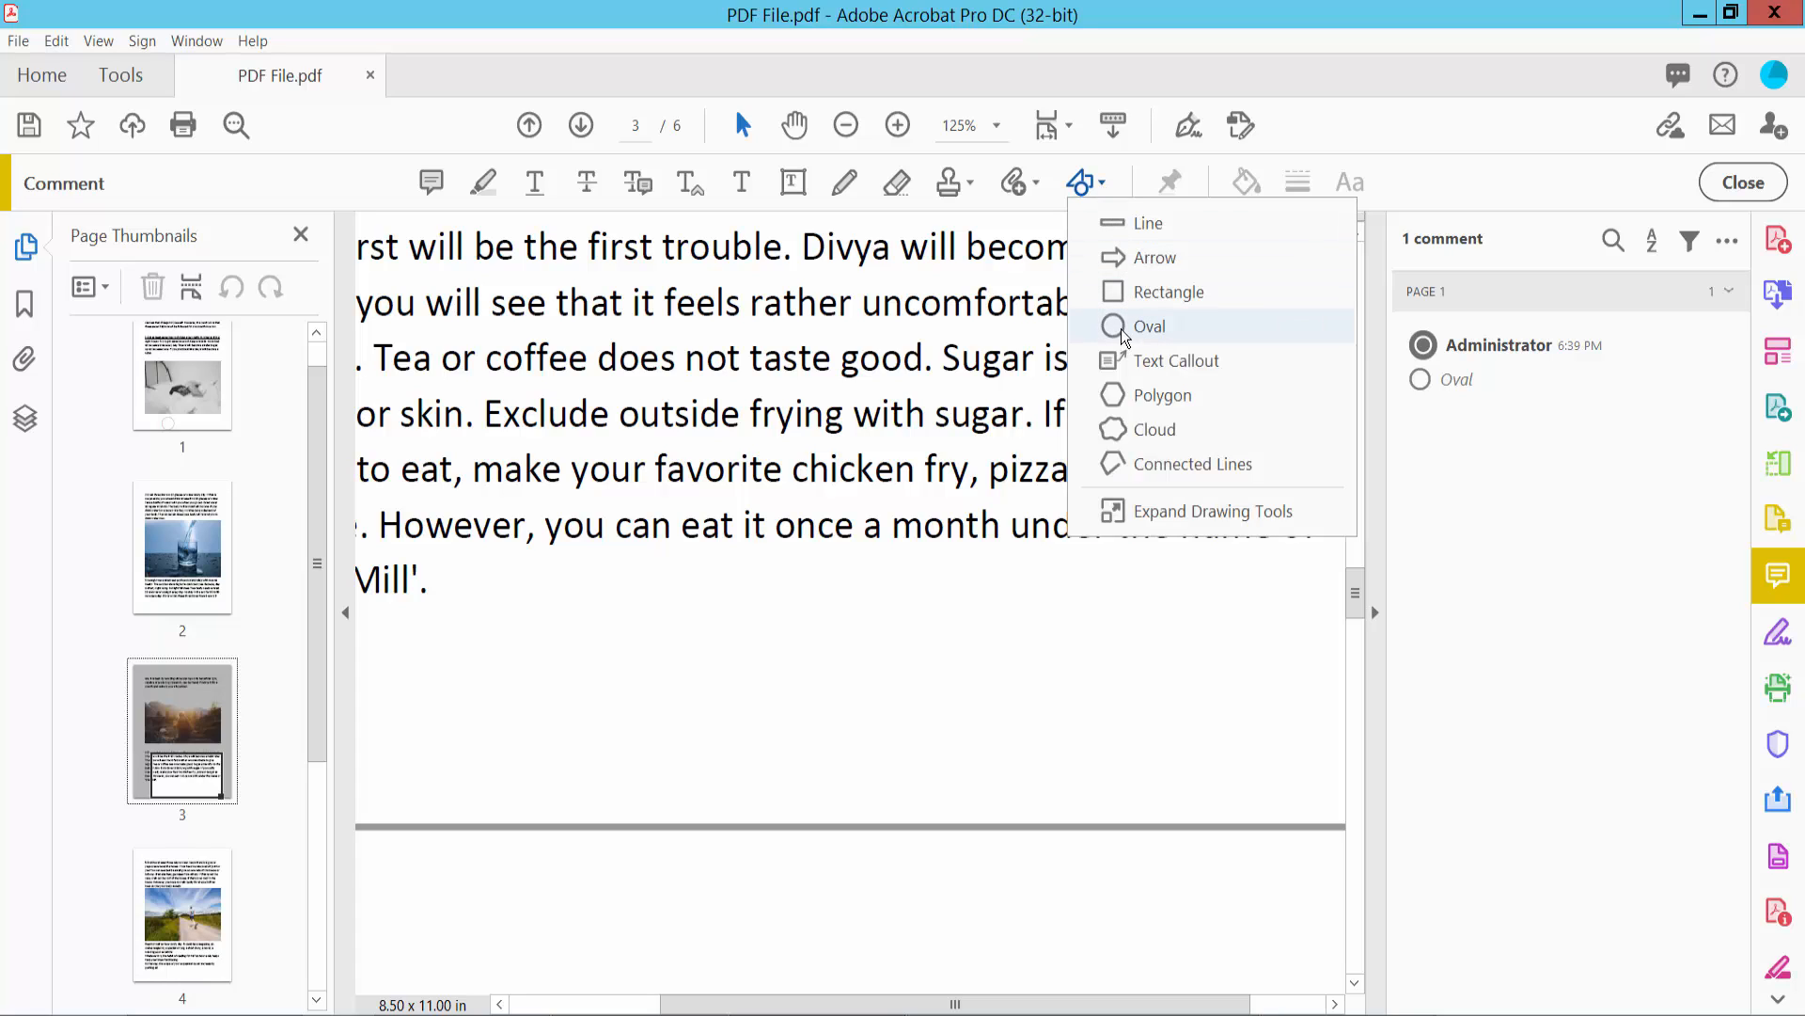
left_click(1147, 326)
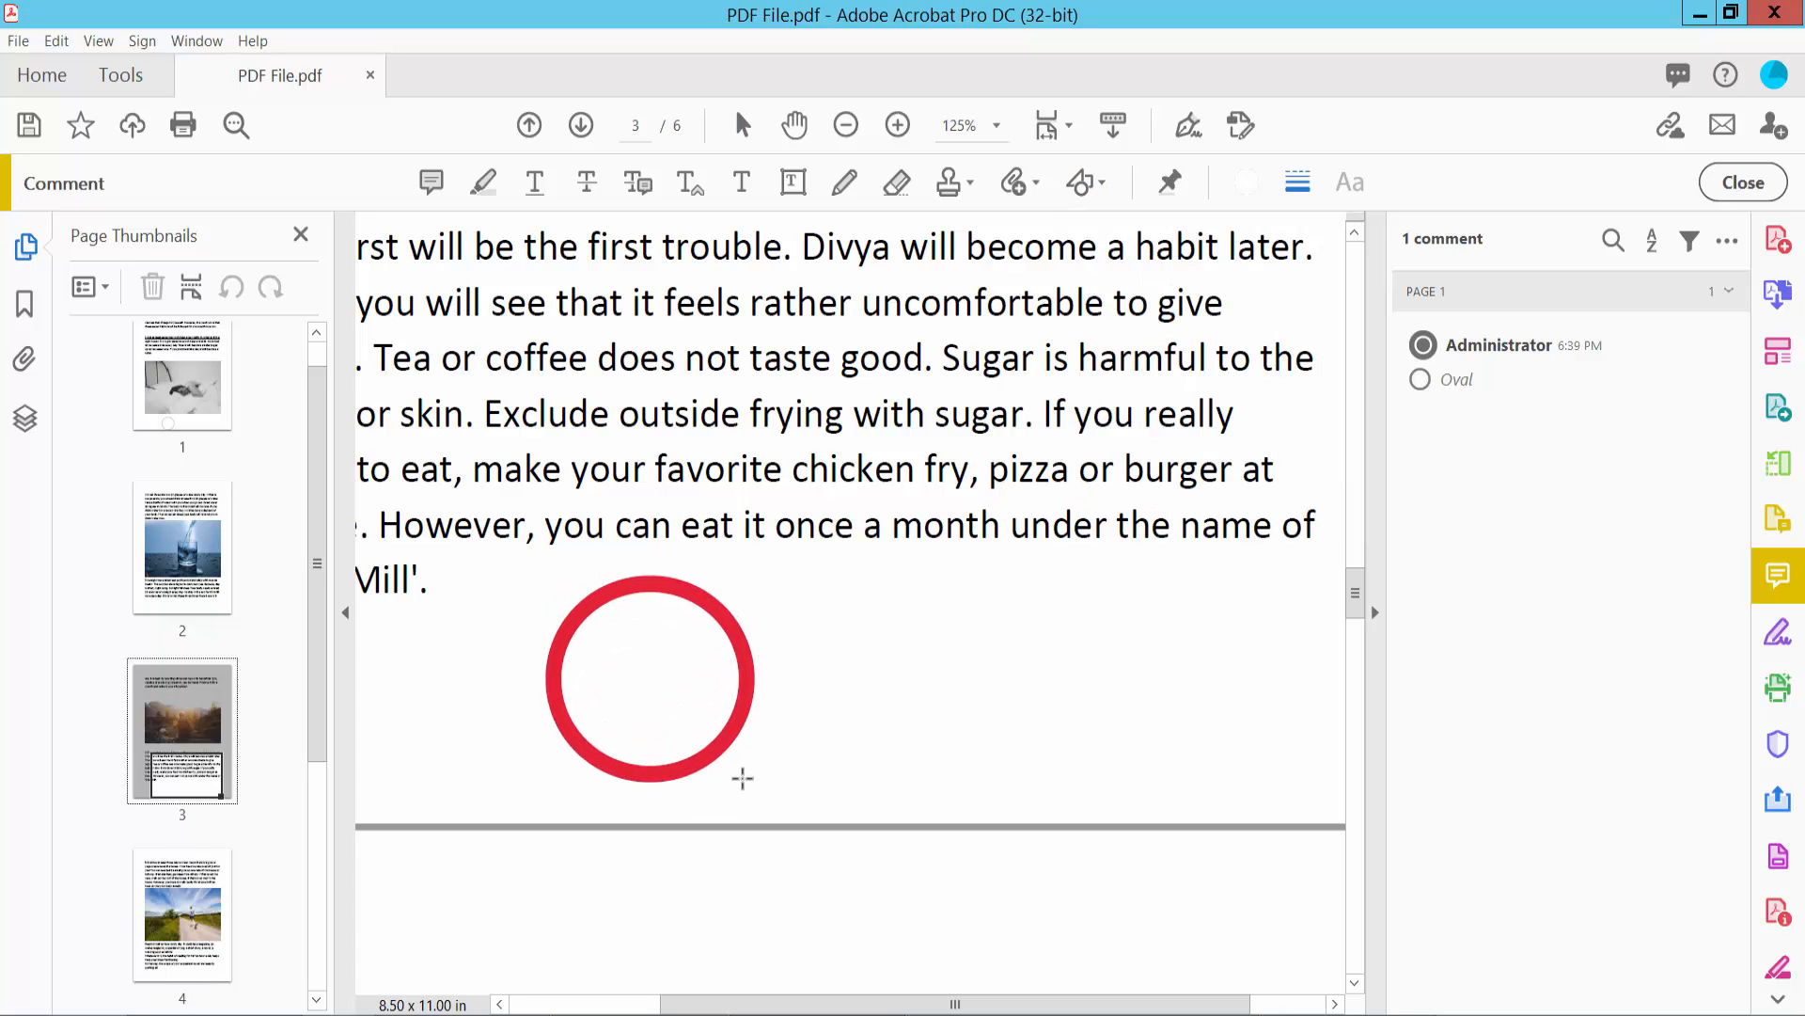
left_click(651, 678)
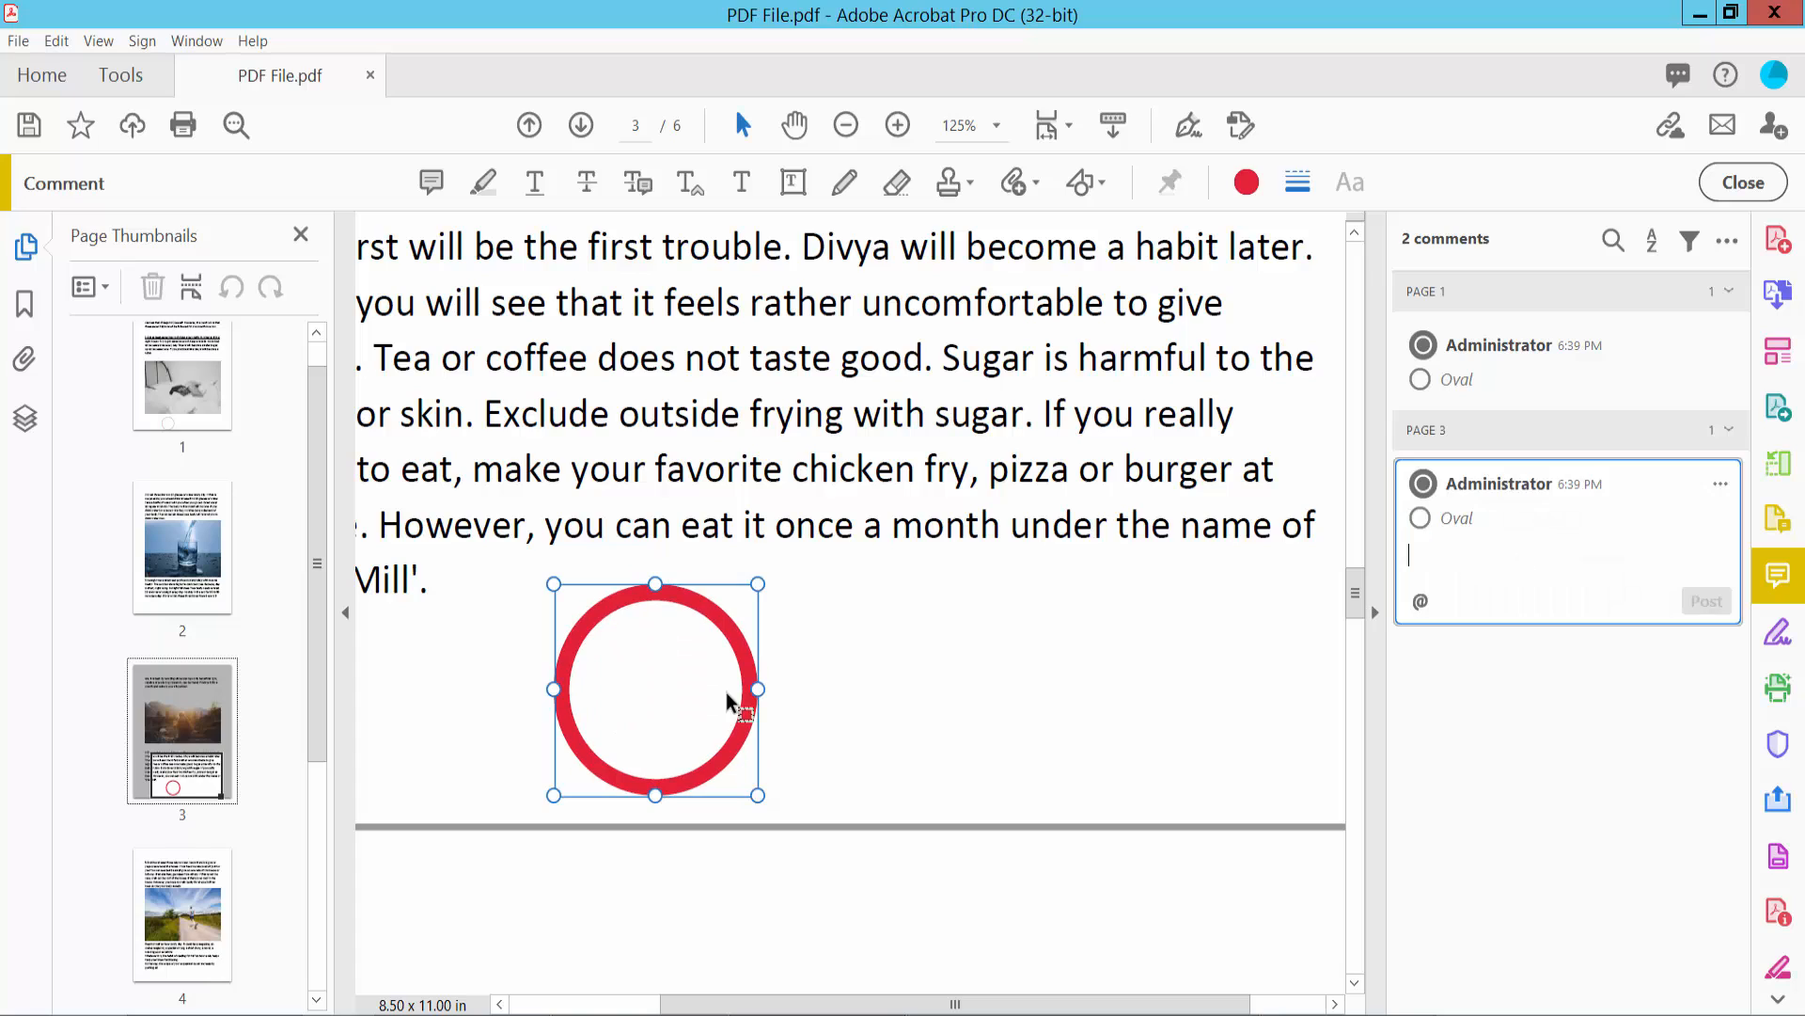
right_click(726, 701)
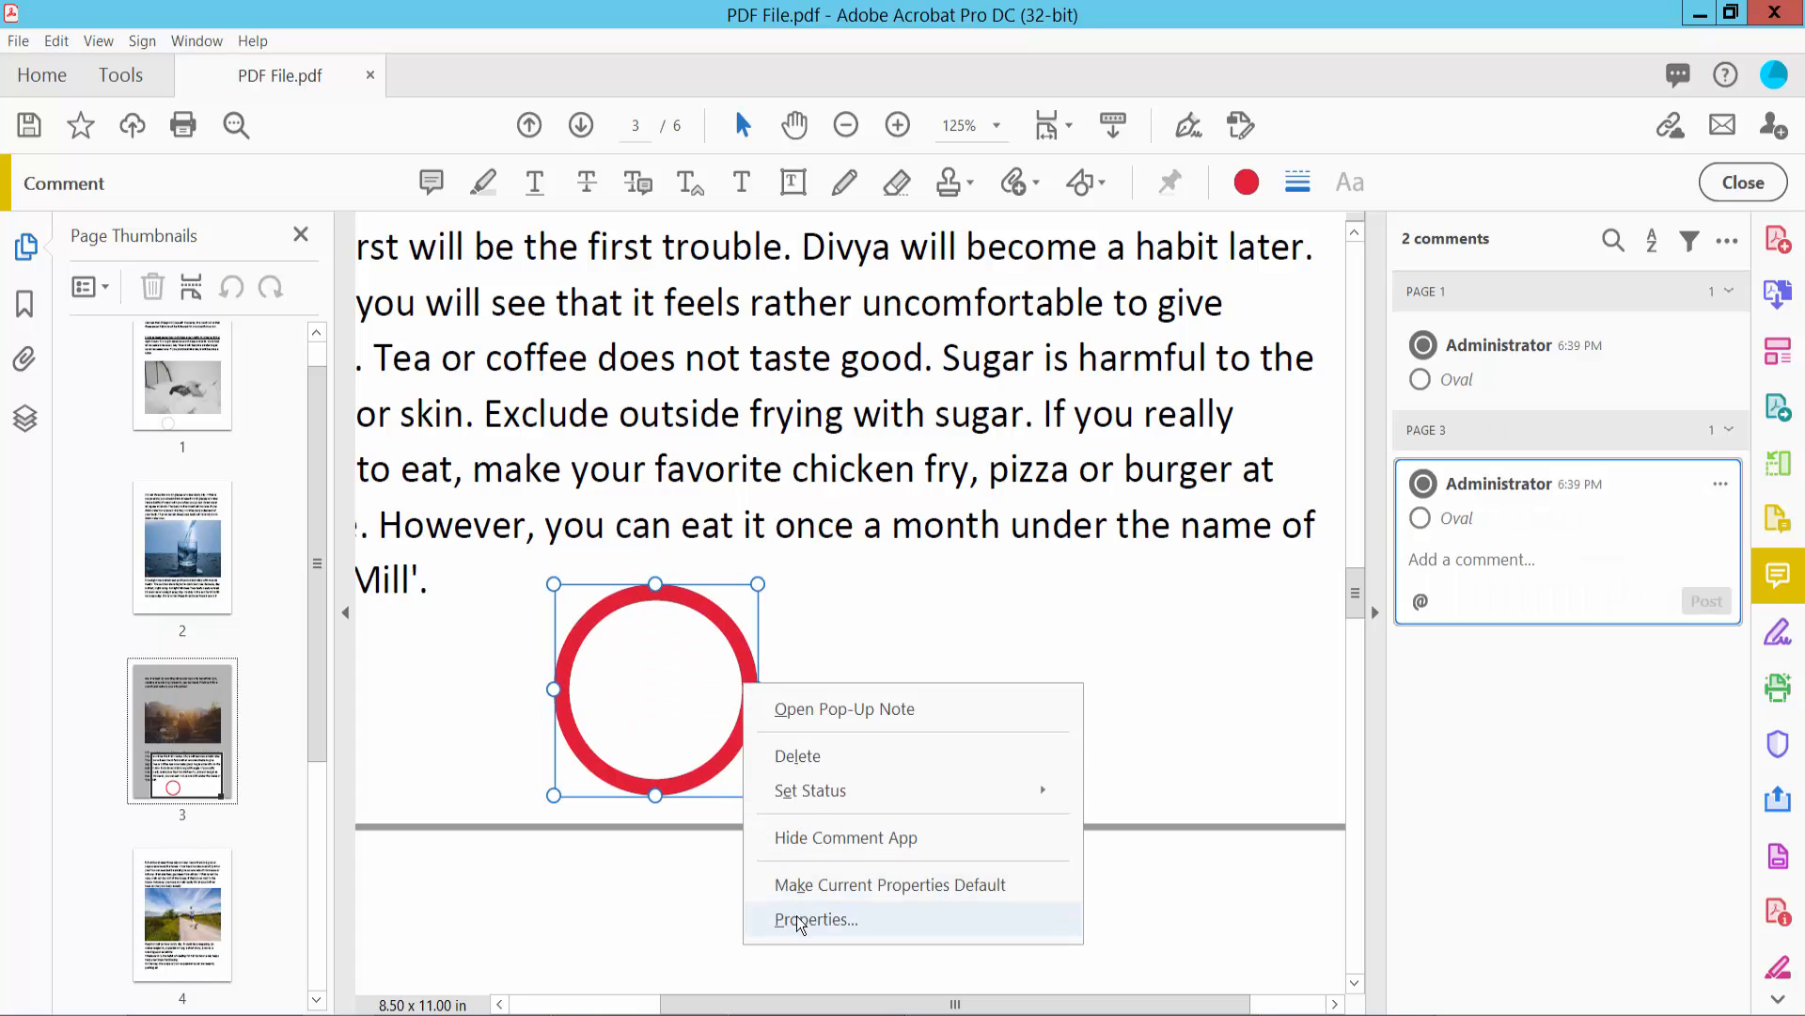
Step: Restyle the page 3 oval with a dashed green 10 pt outline and no fill
left_click(815, 920)
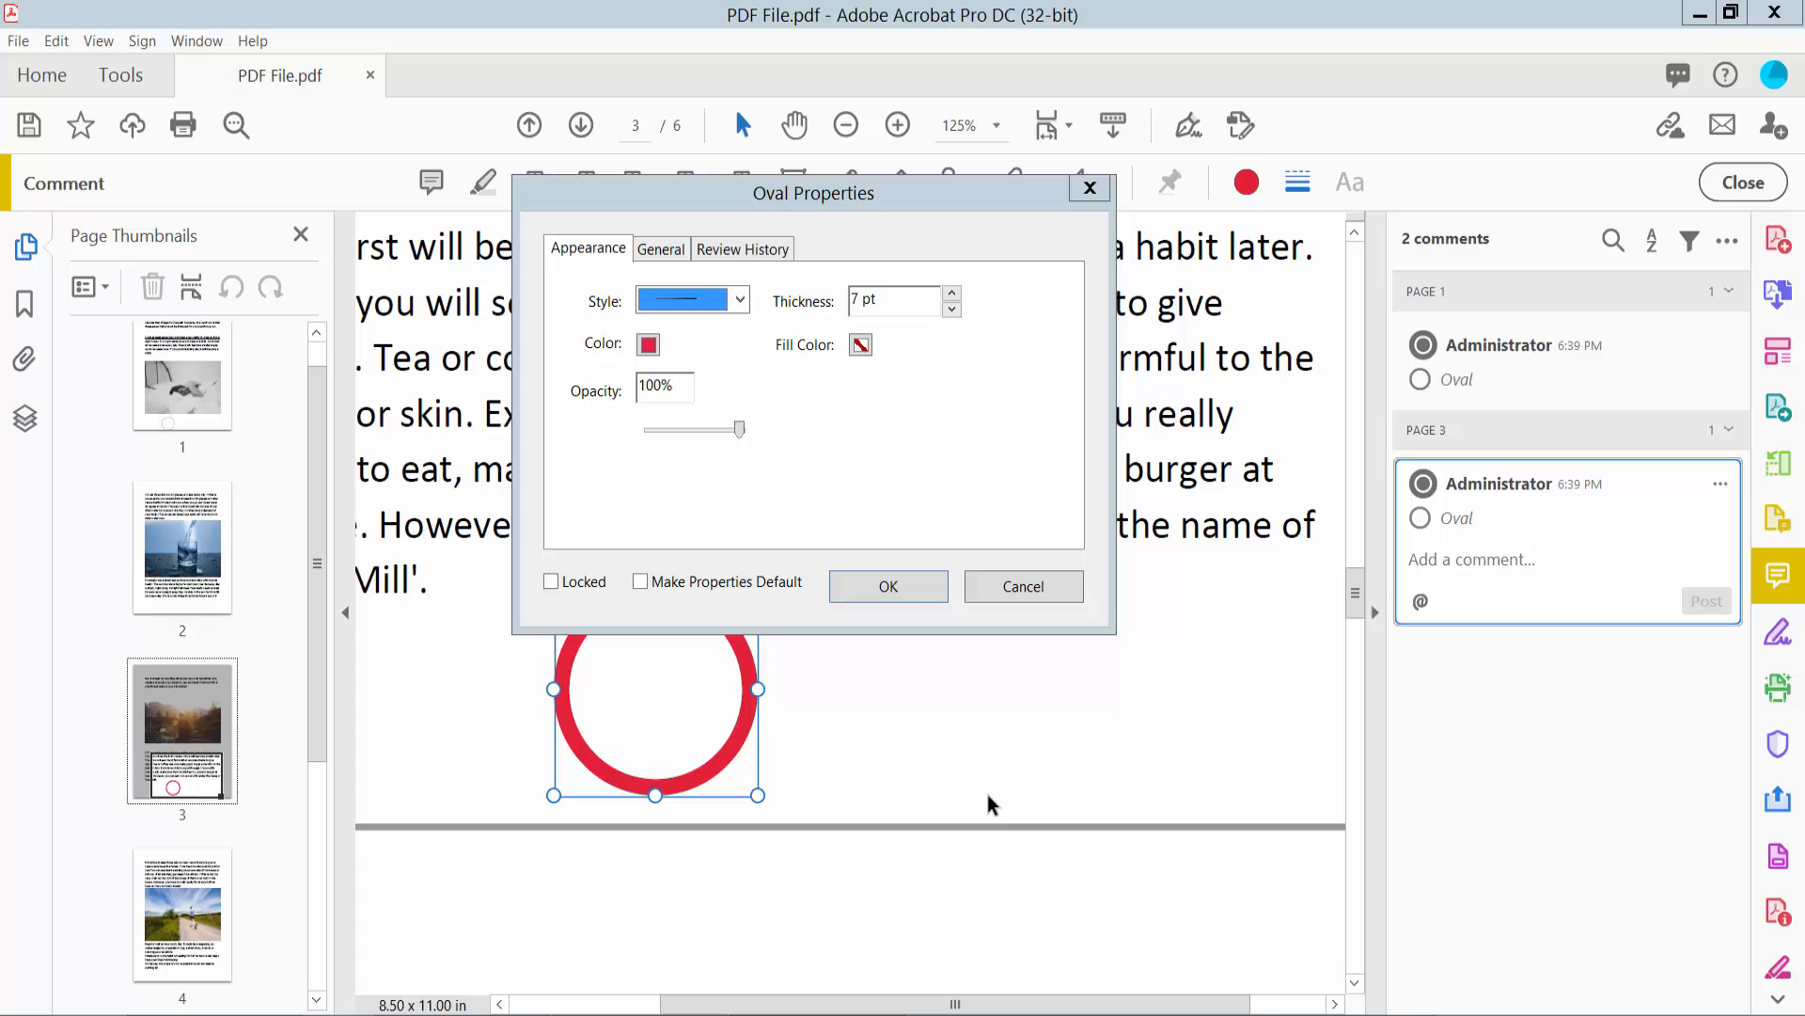
left_click(737, 299)
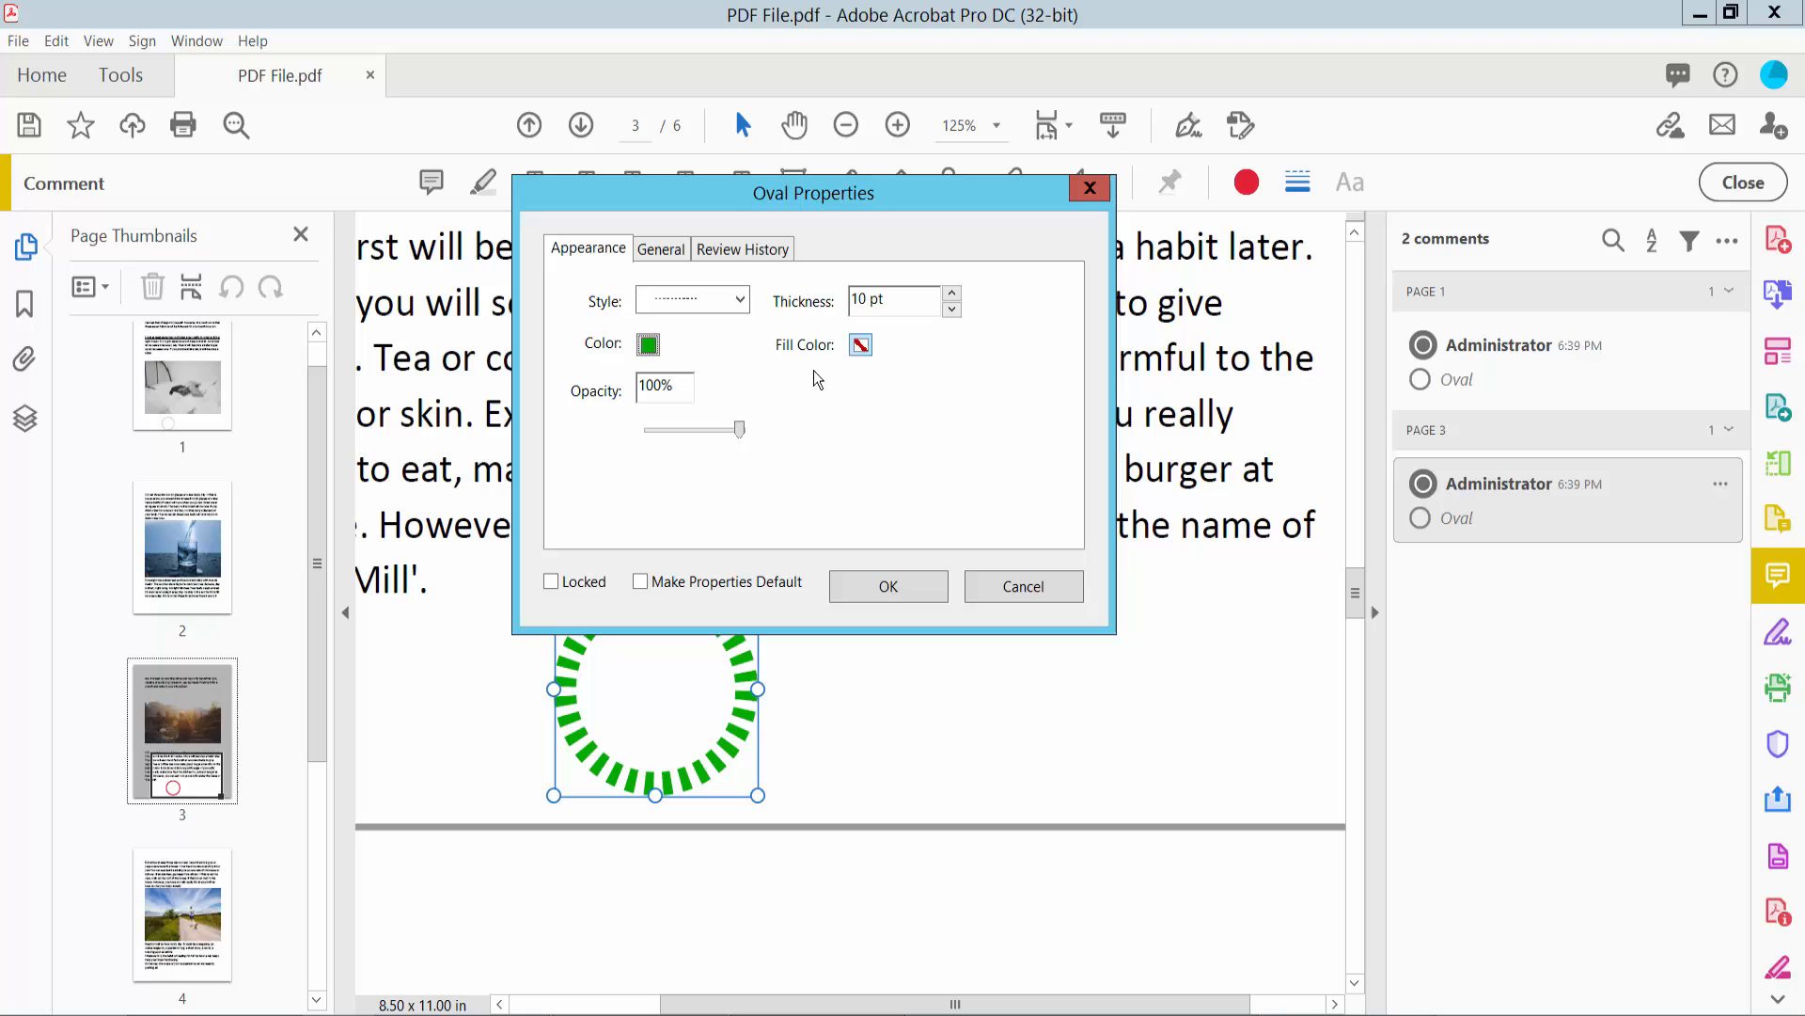
left_click(859, 344)
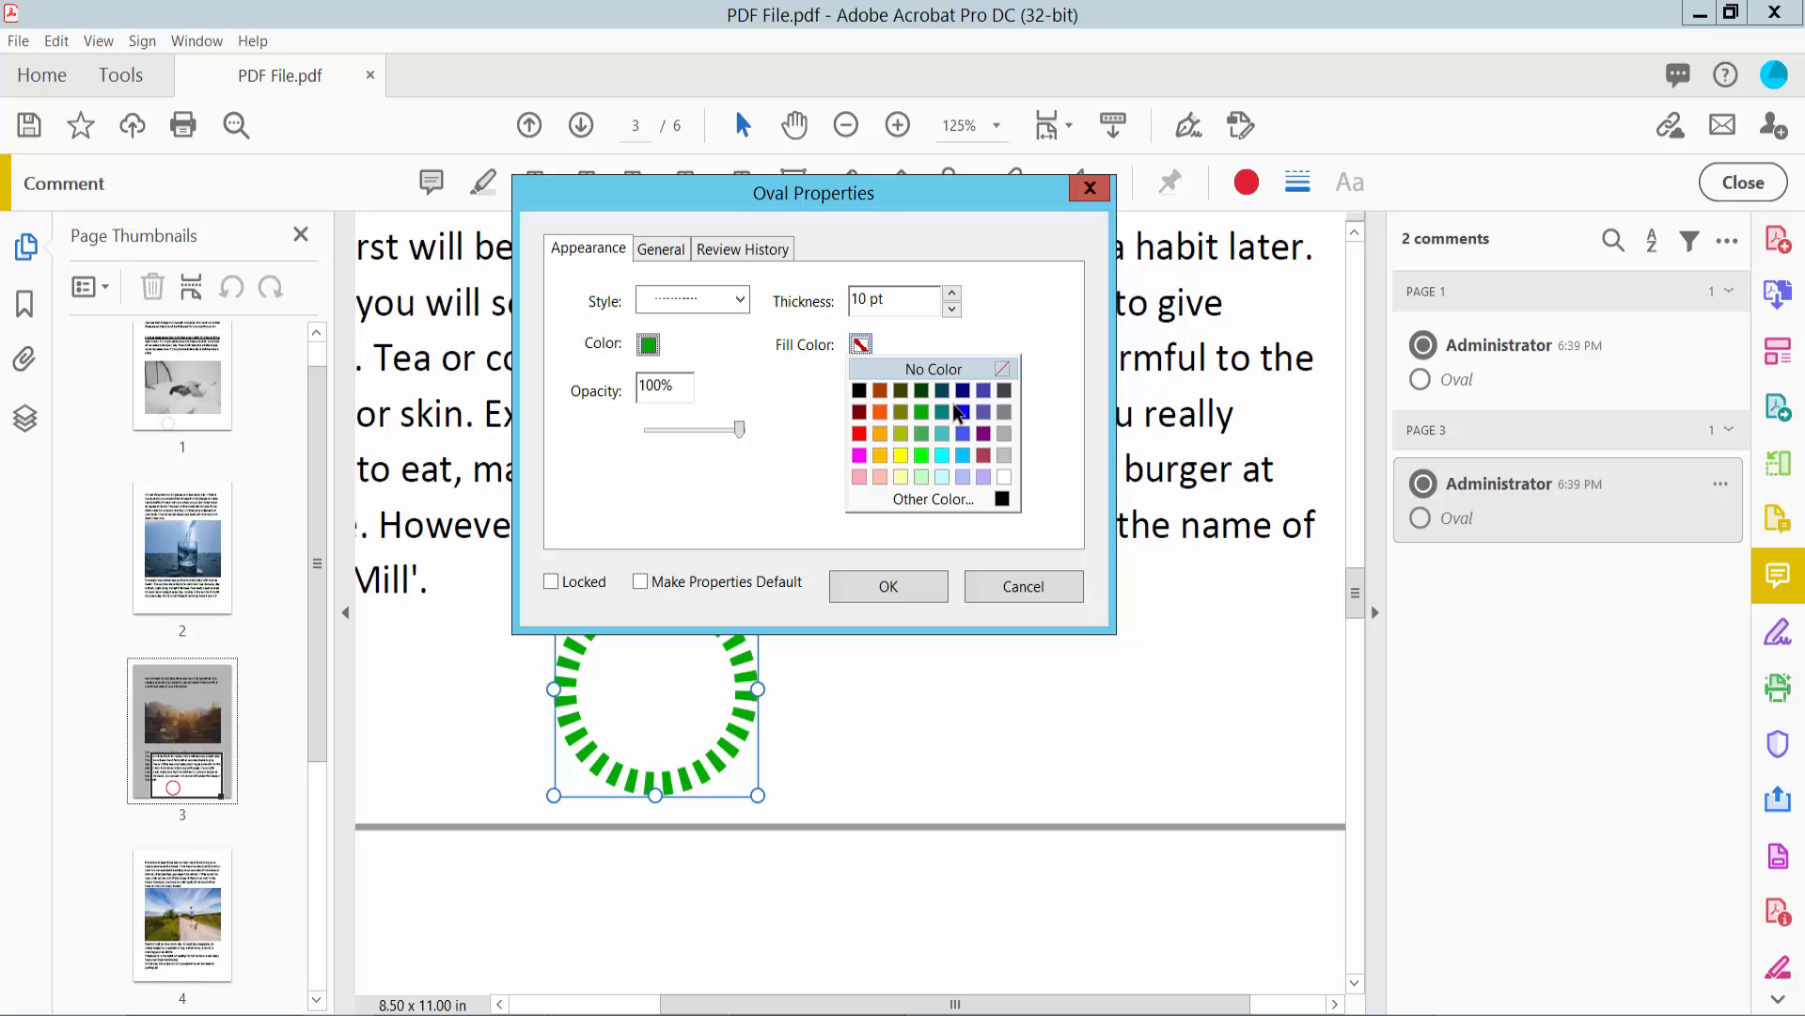
mouse_move(999, 483)
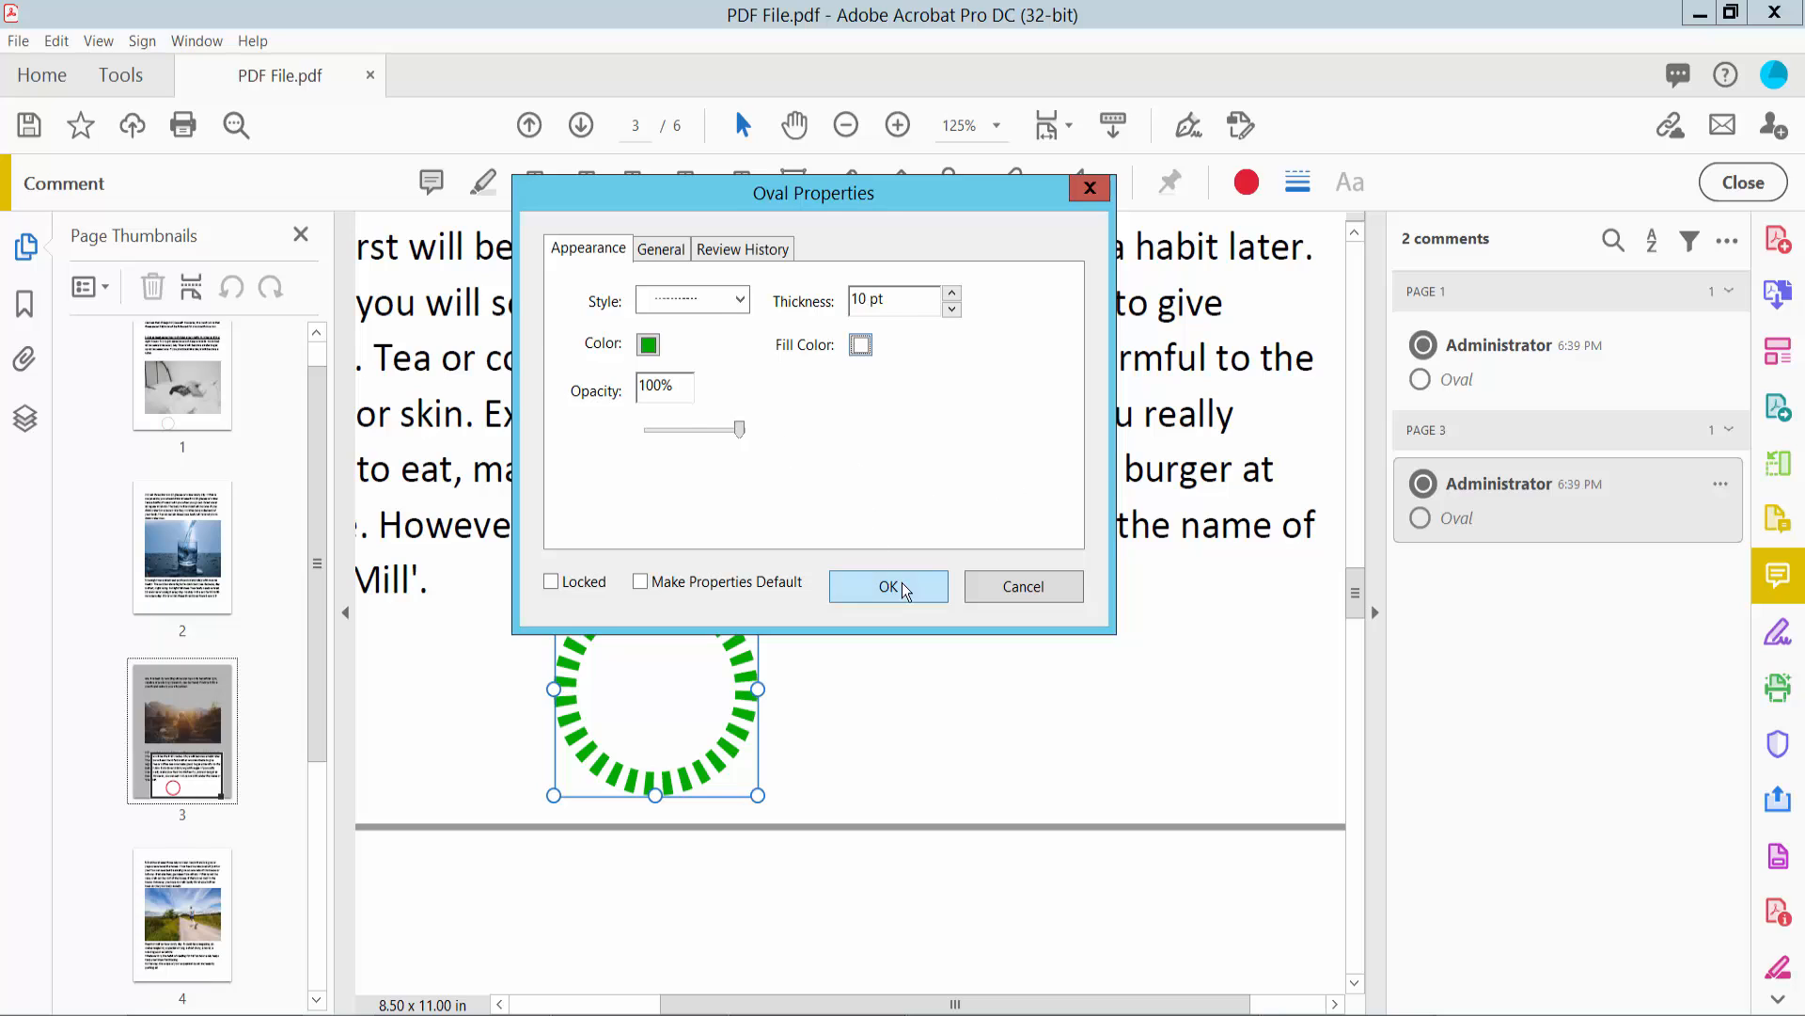
left_click(887, 587)
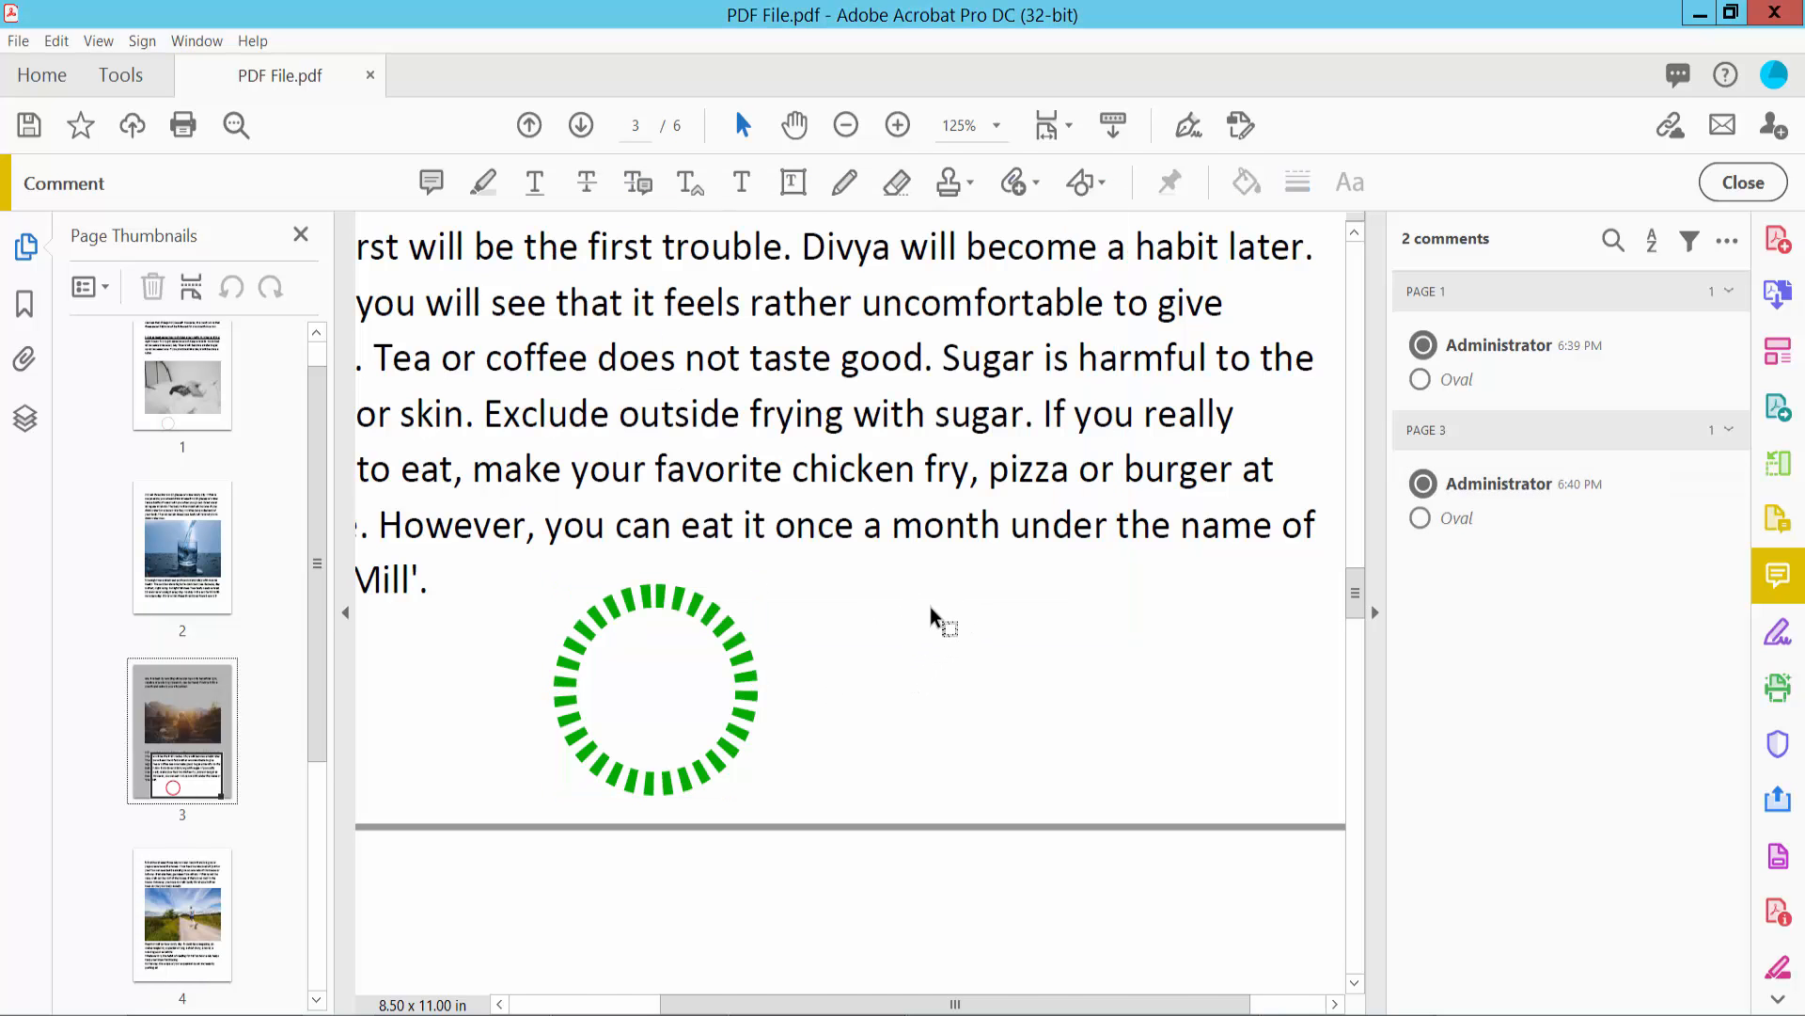
Step: Zoom out to page 3 with the dashed green circle and close the Comment toolbar
left_click(656, 690)
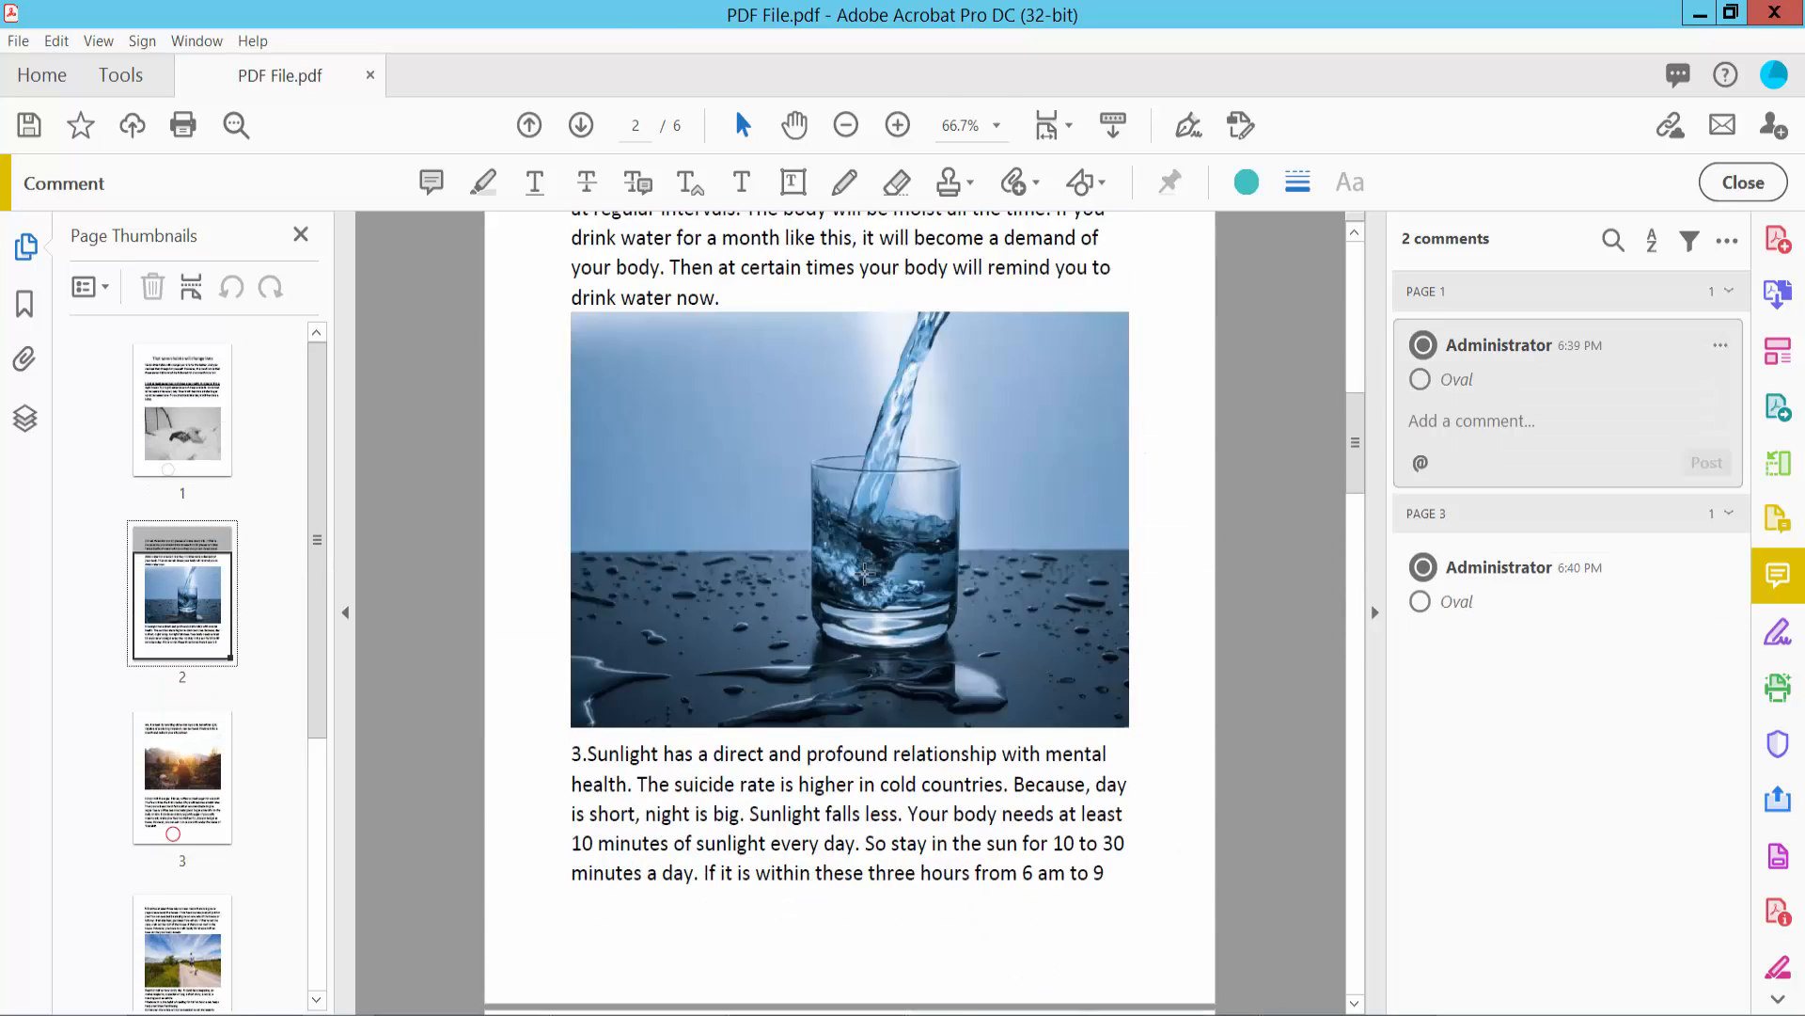
scroll("down", 3)
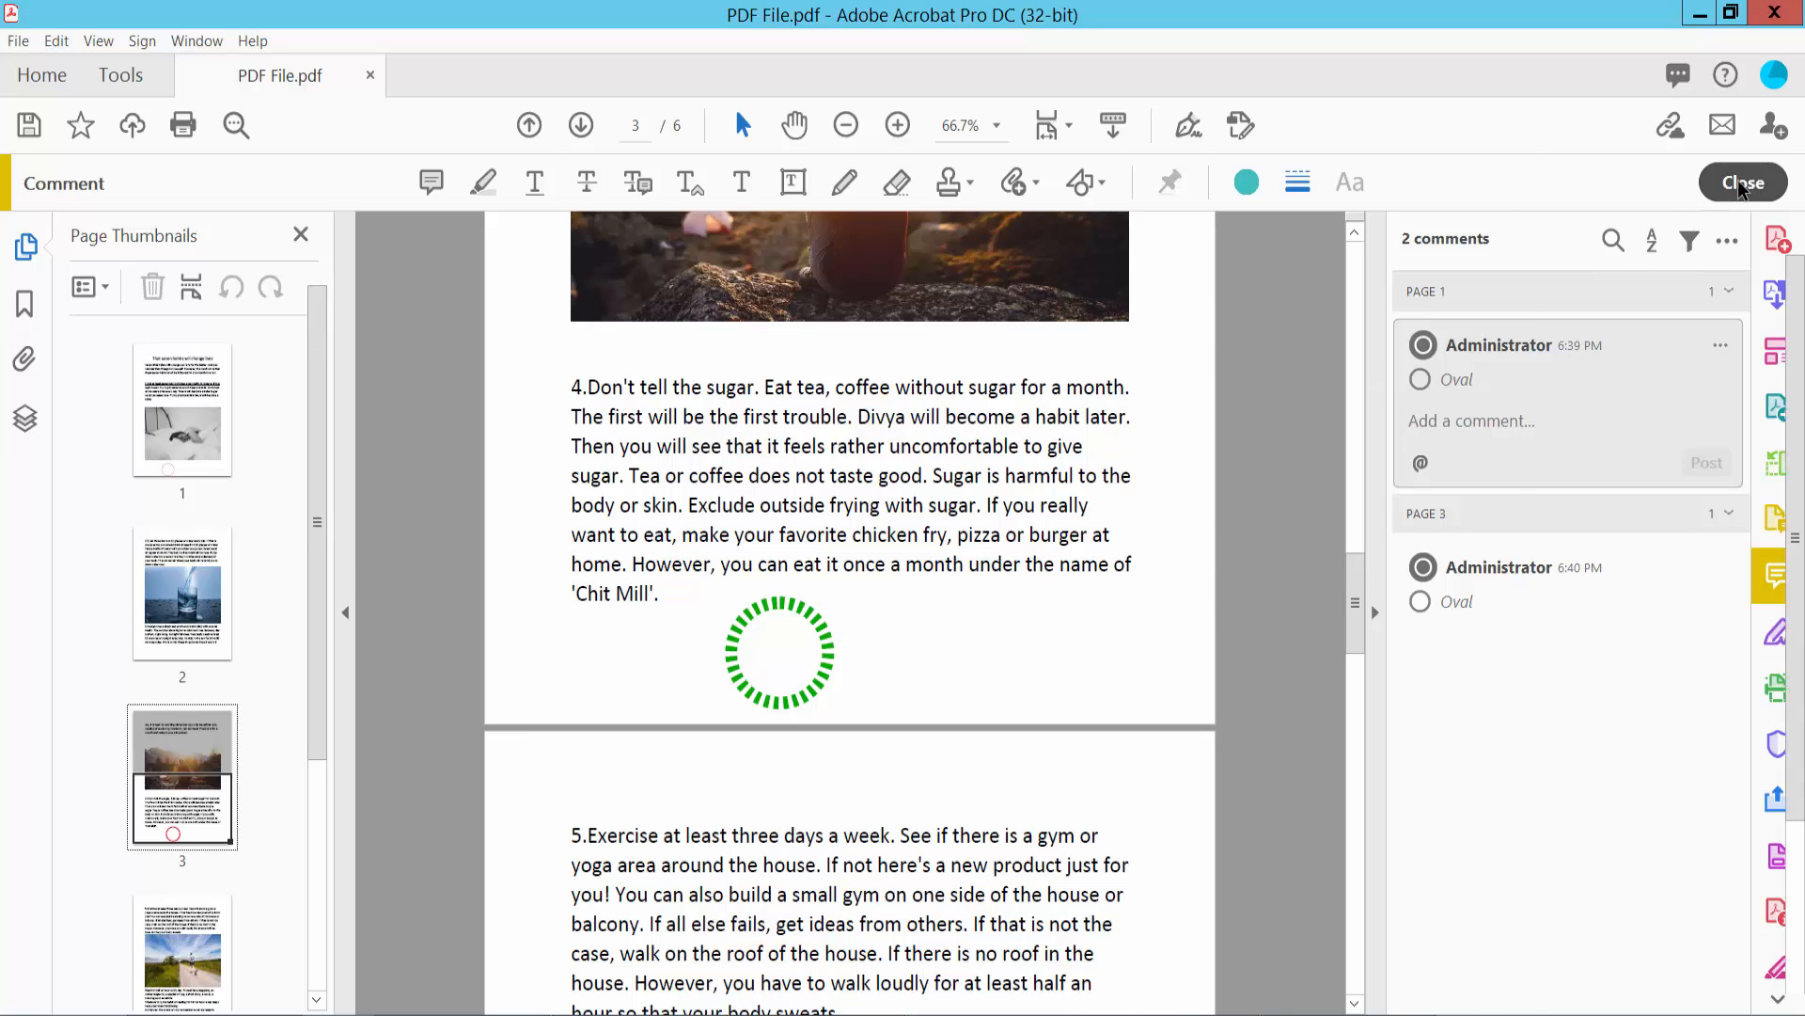
left_click(1741, 182)
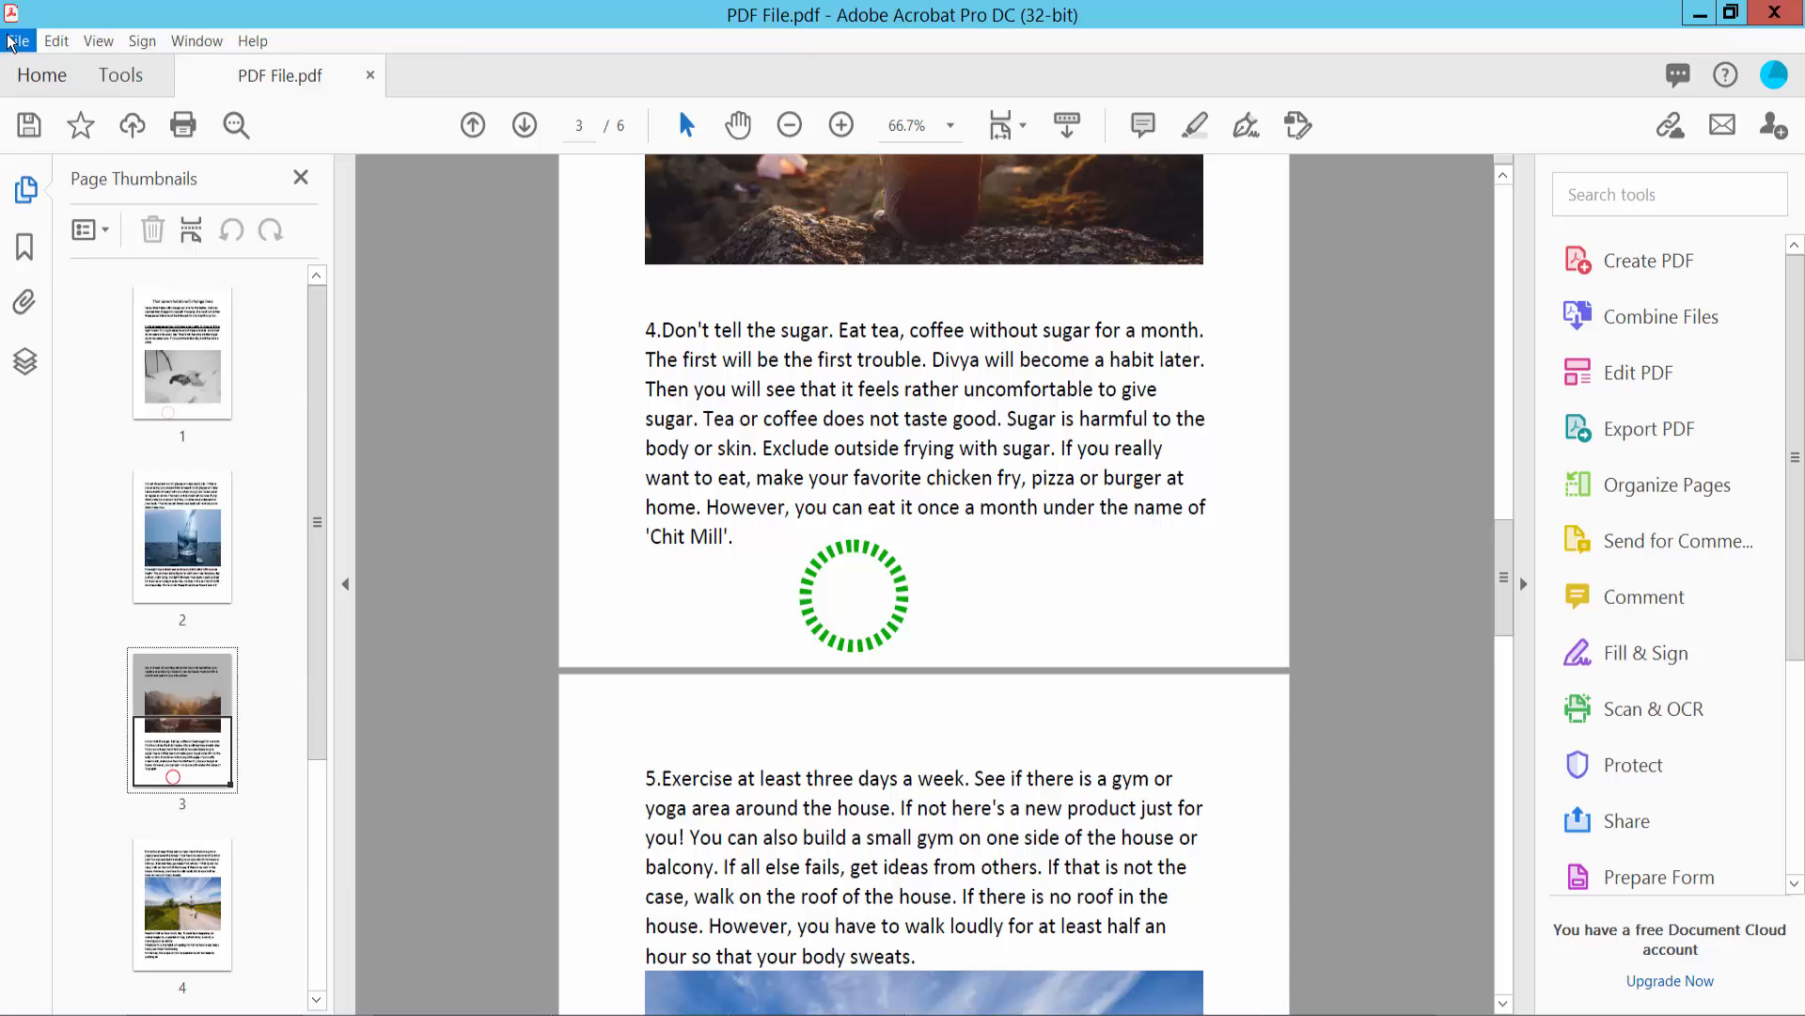
Step: Bring up the File menu to reach Save As for the annotated PDF
left_click(17, 39)
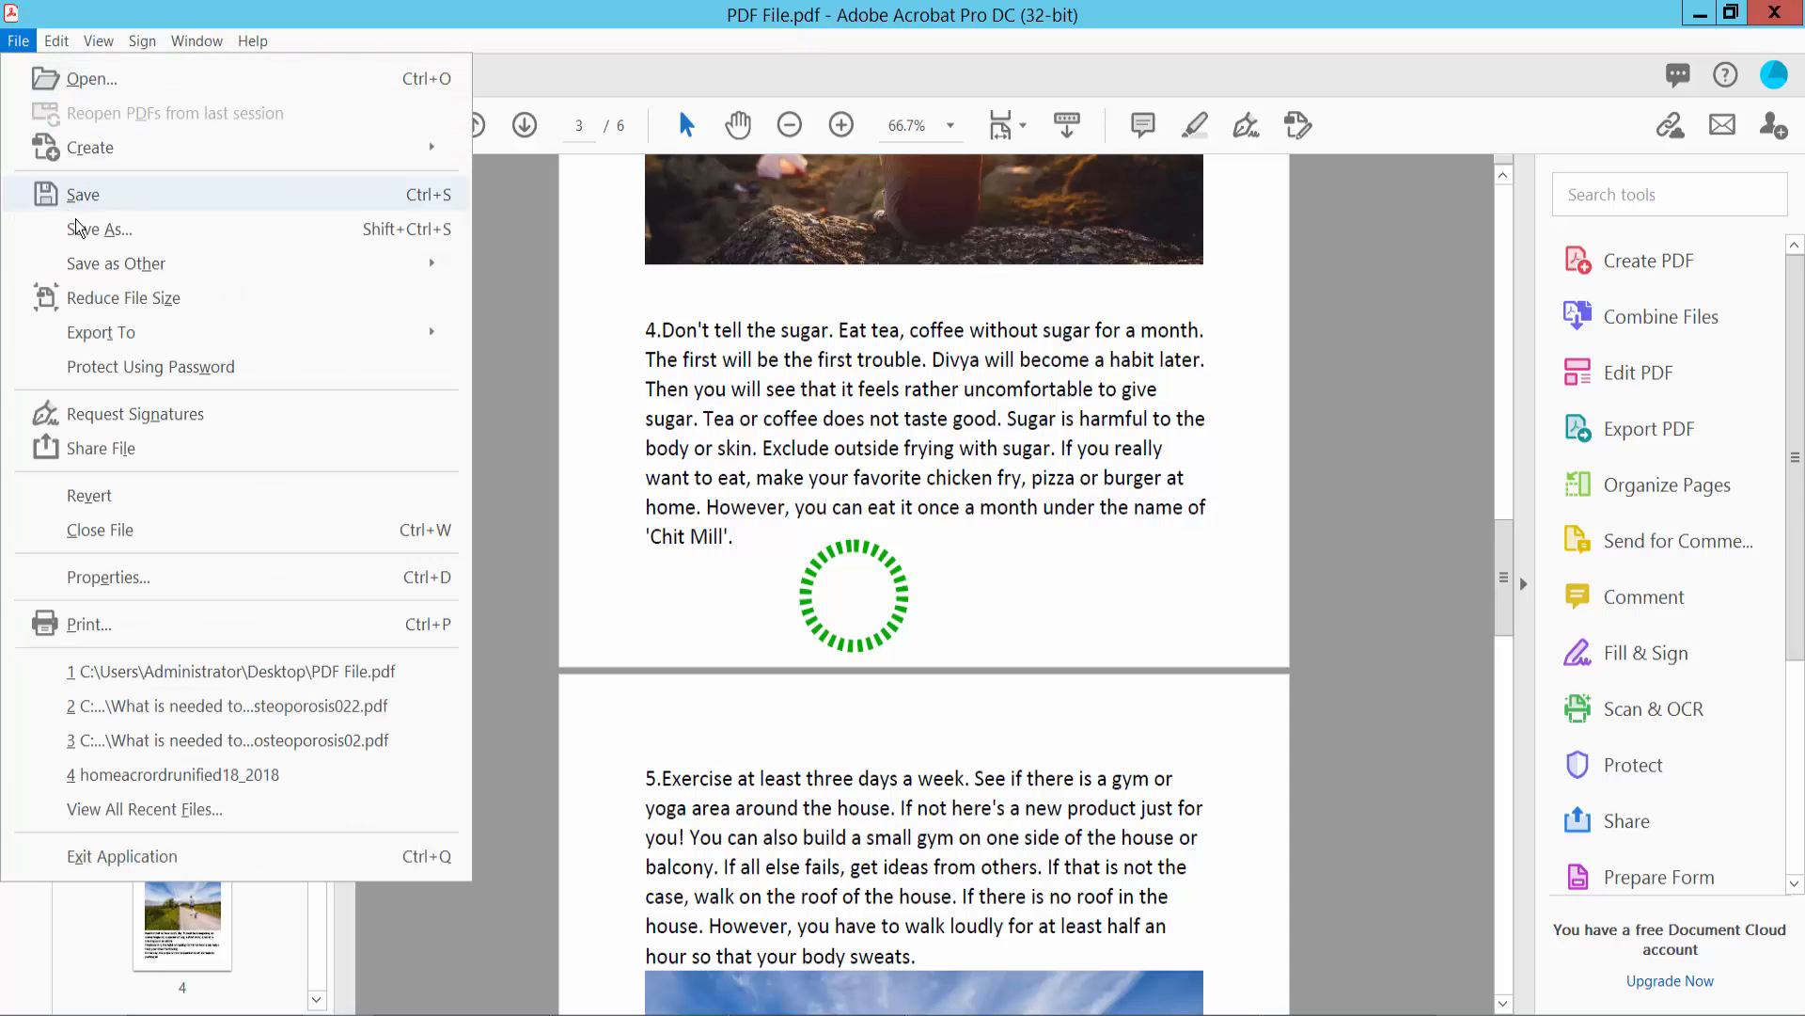
mouse_move(92, 229)
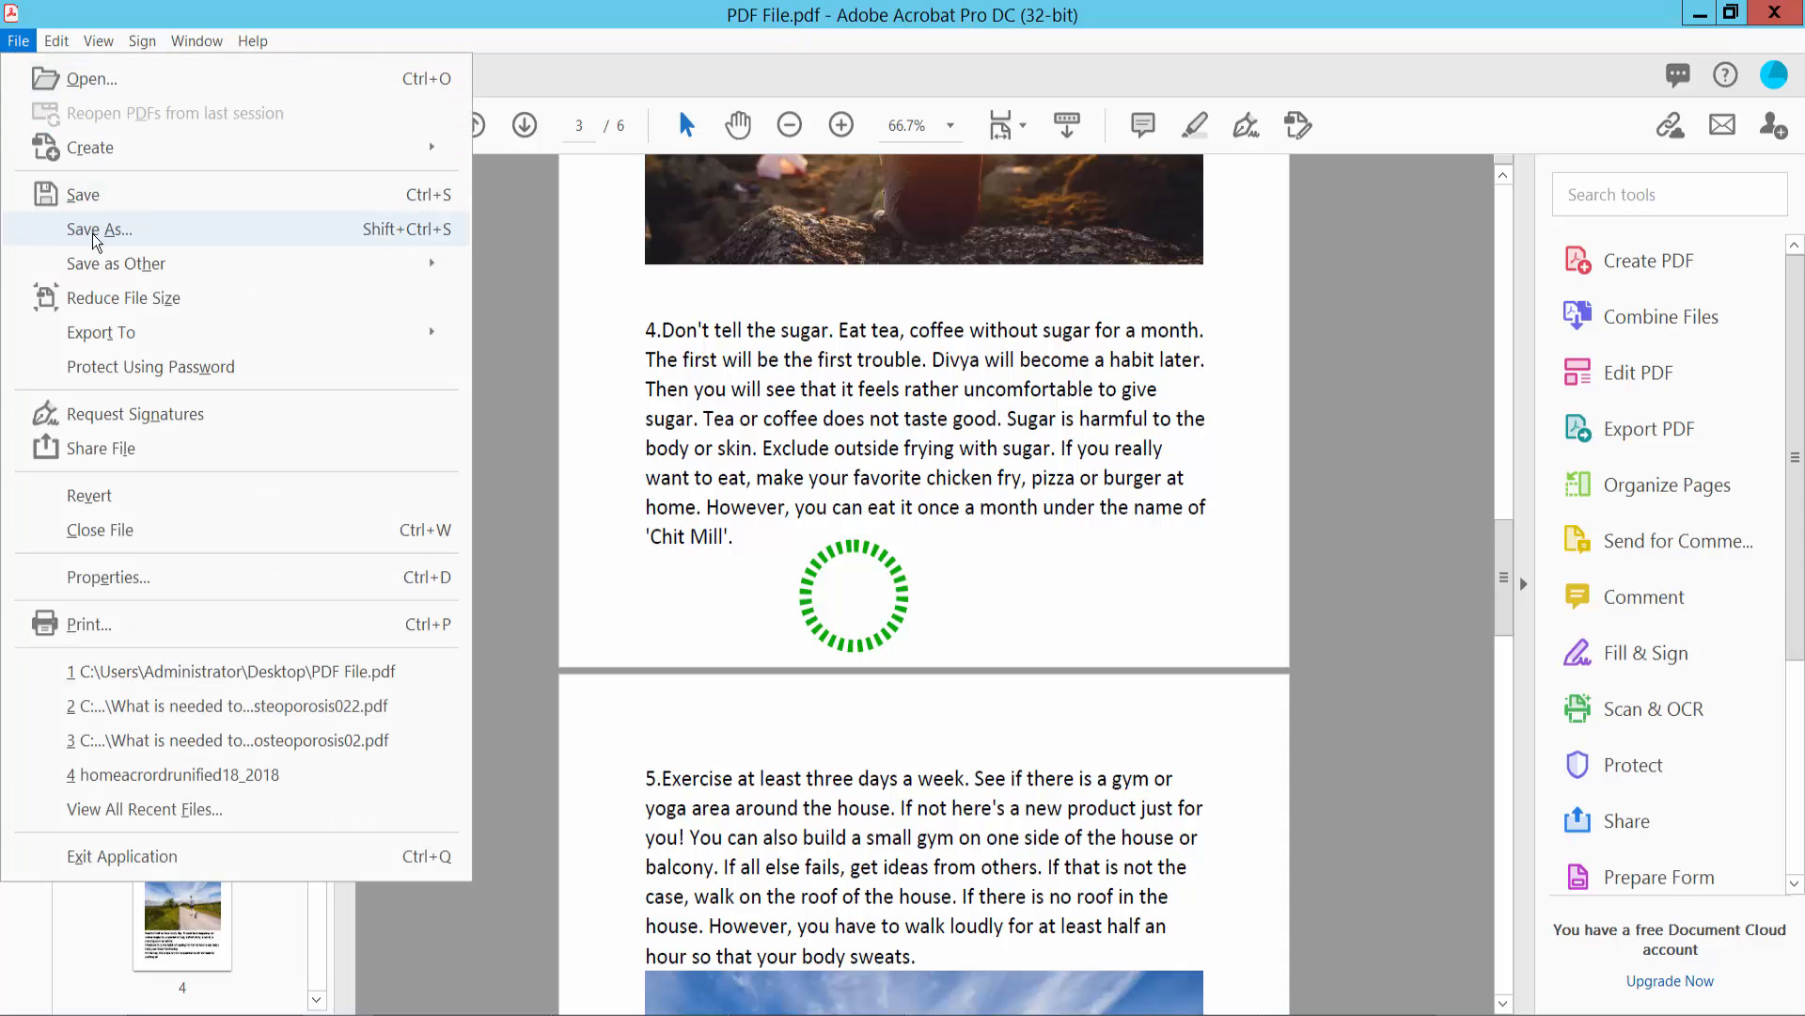
mouse_move(701, 623)
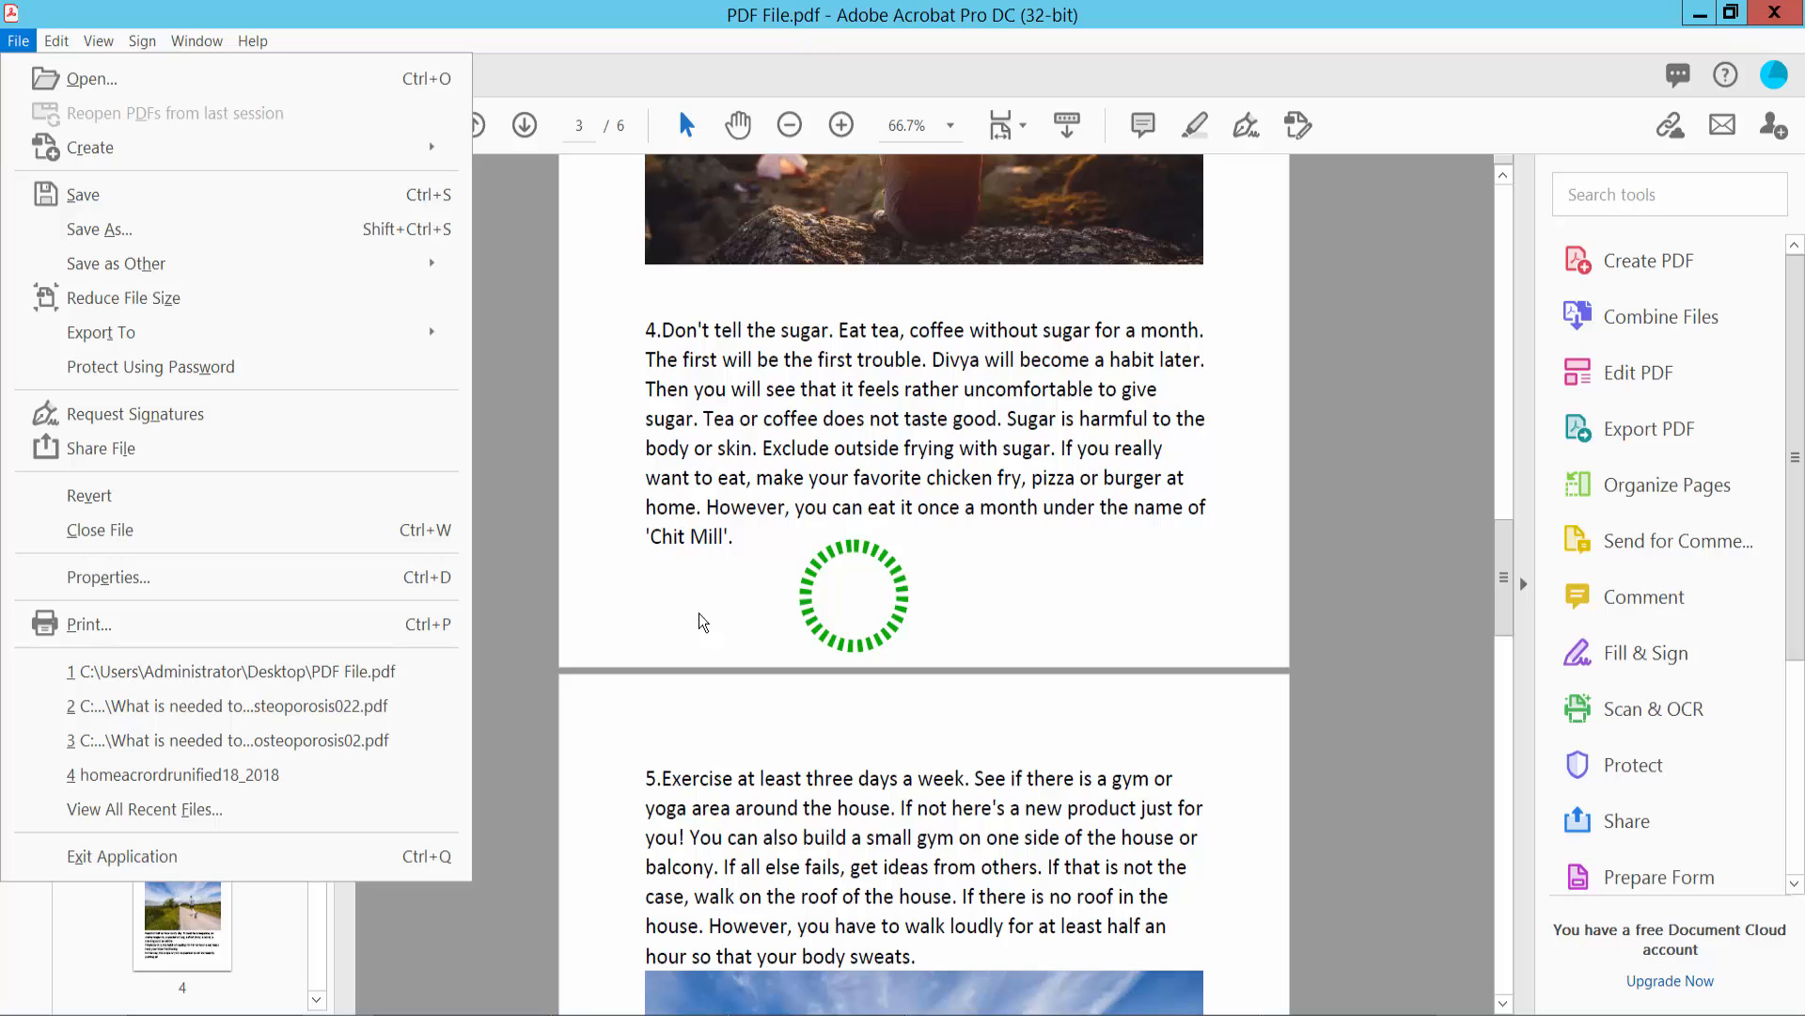